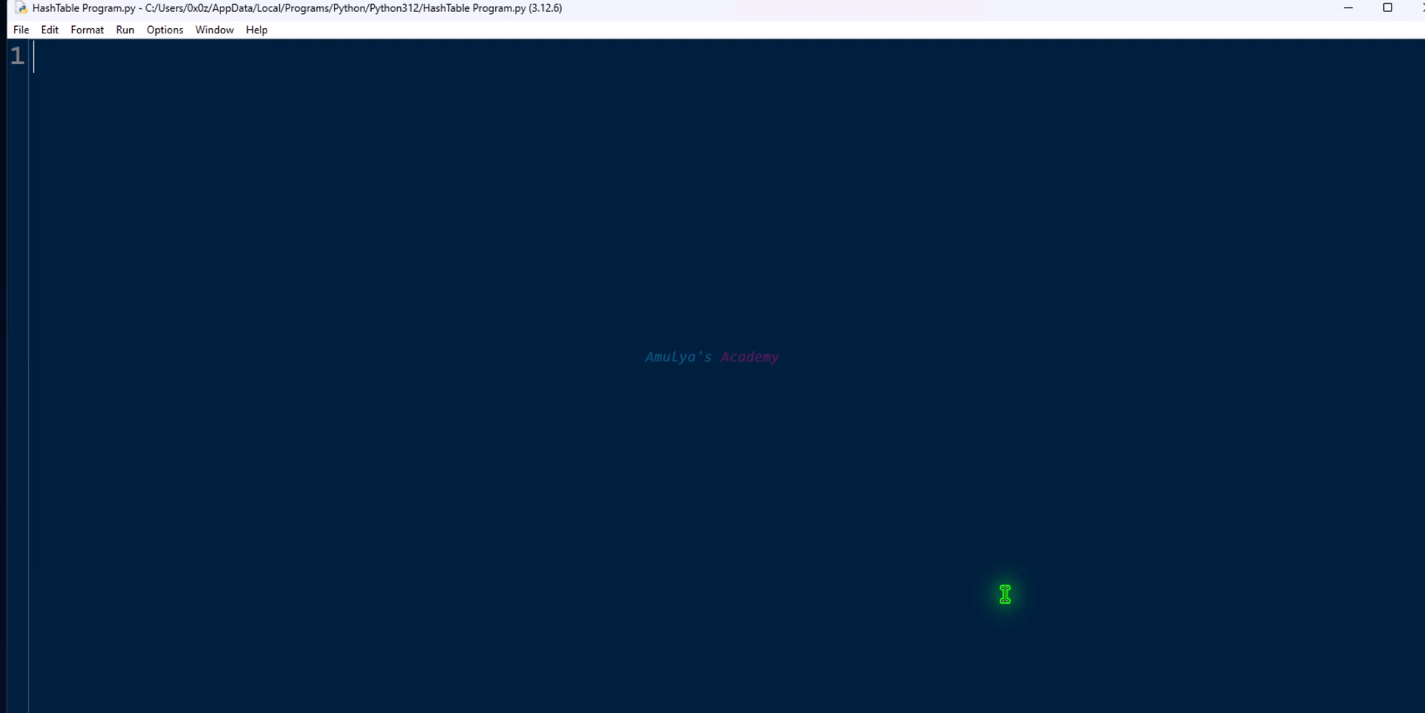
- Define table_size = 10 and hash_table = [[] for _ in range(table_size)]
text(table_size = 10)
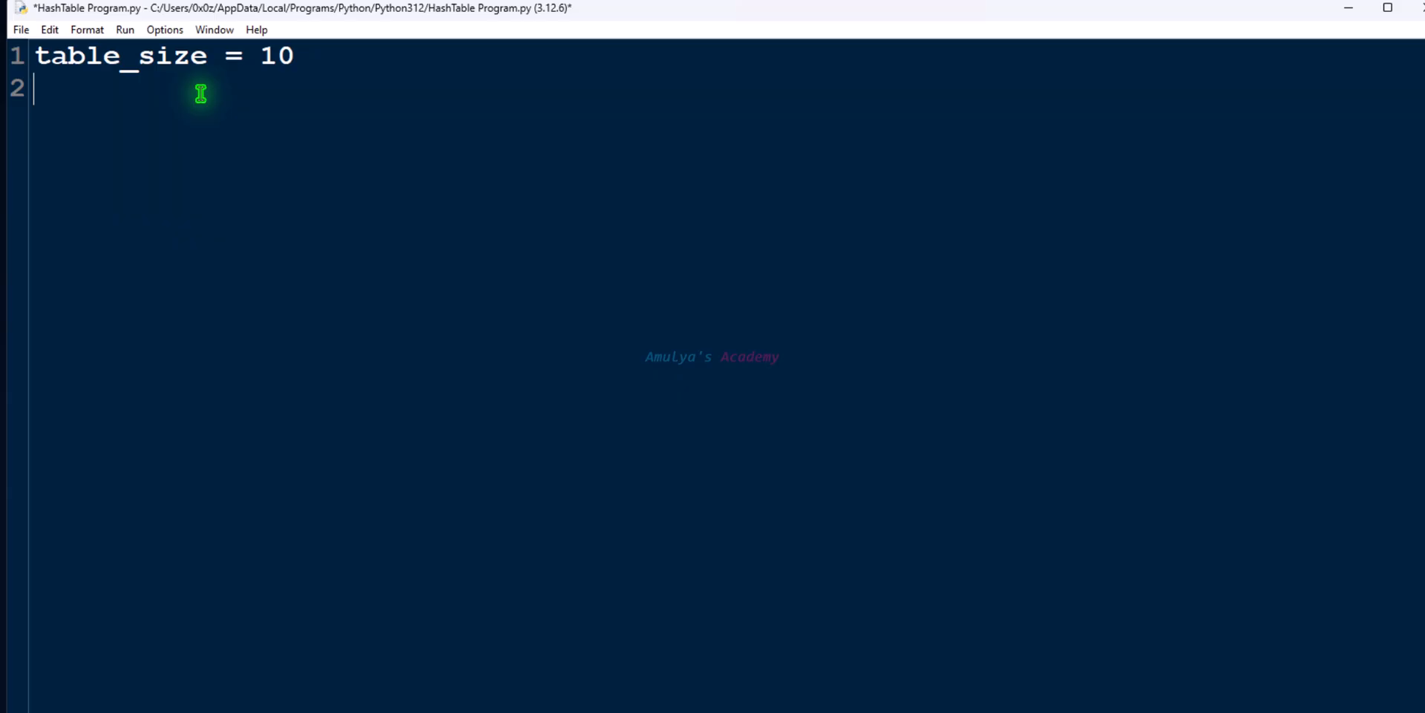
text(hash_table = [[] for _ in range(table_size)])
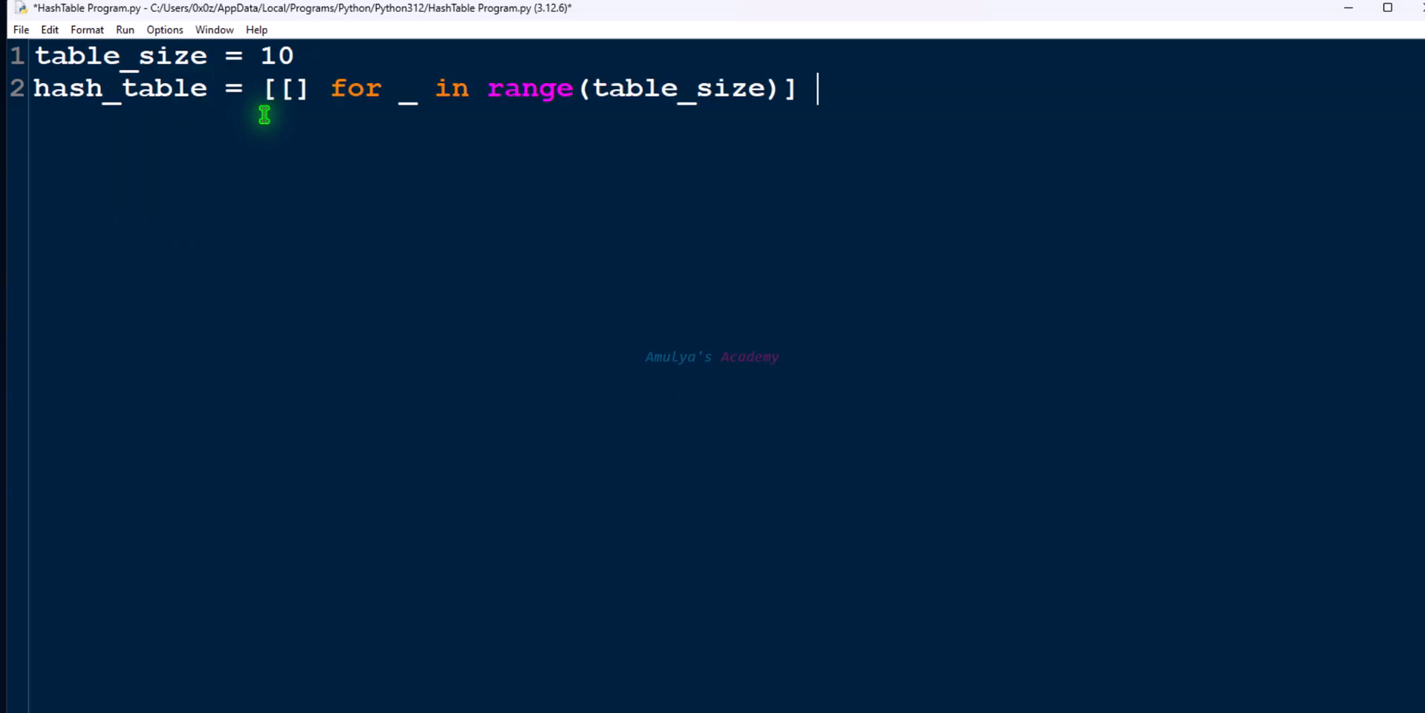
mouse_move(408, 104)
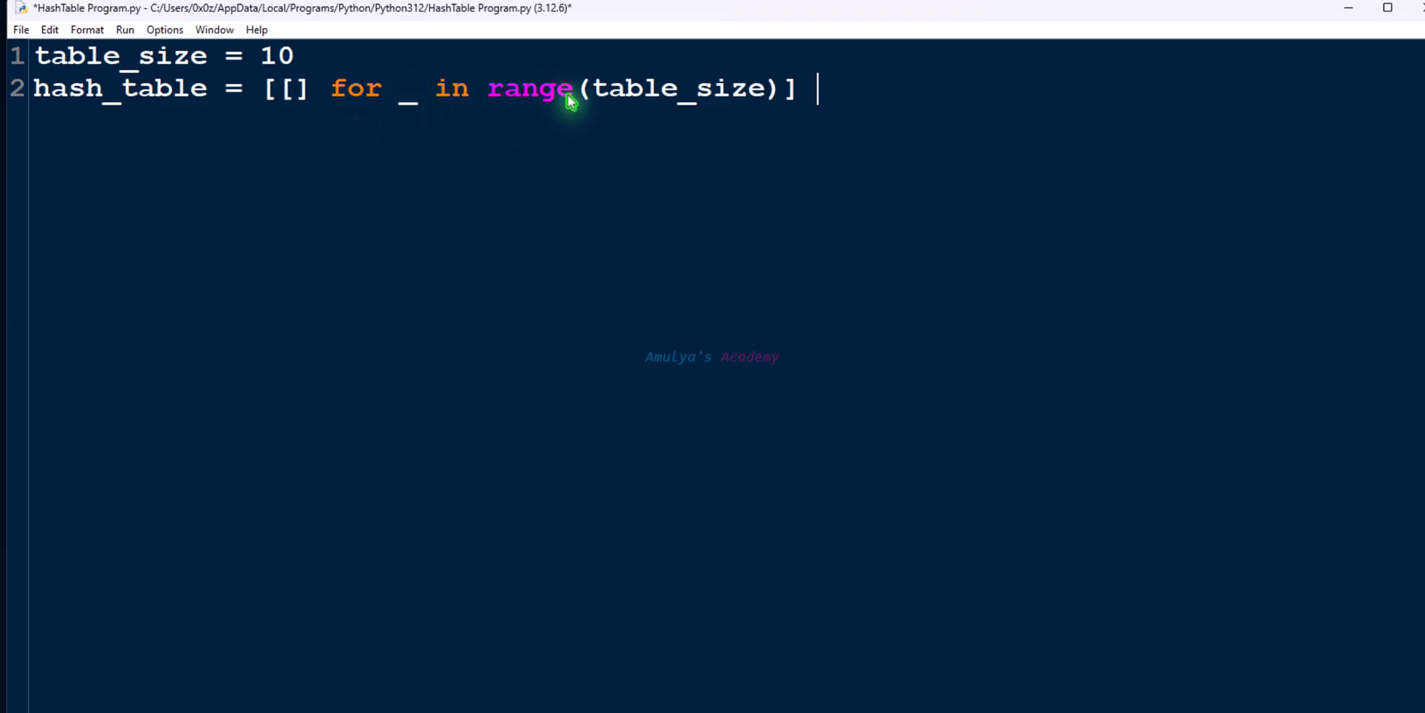
mouse_move(638, 66)
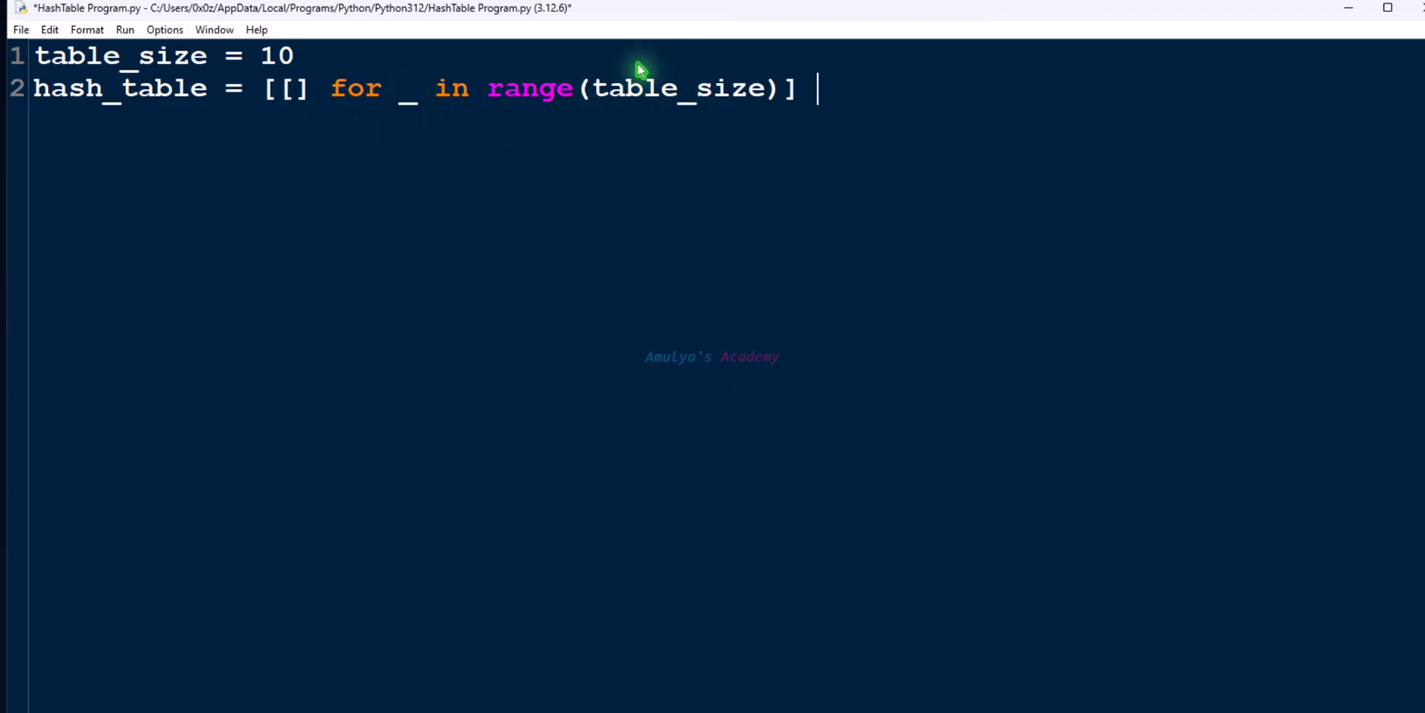
mouse_move(484, 130)
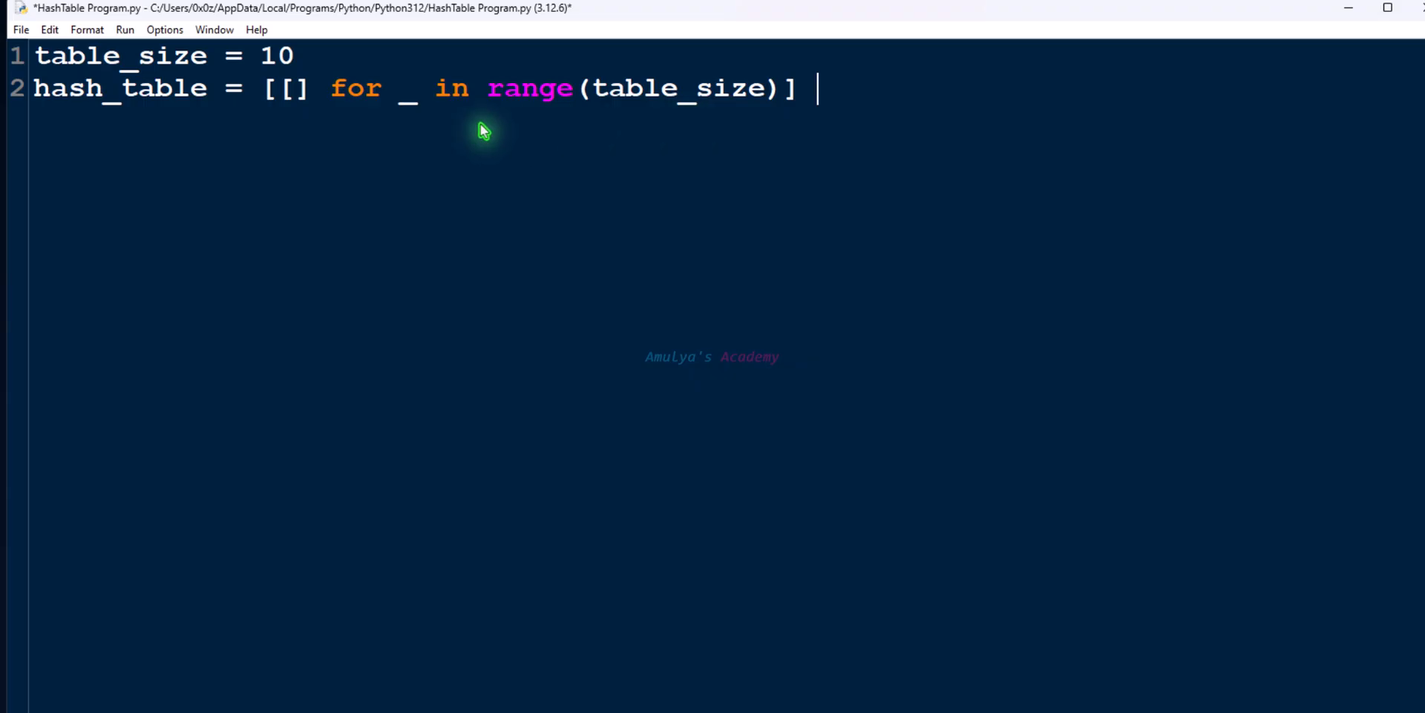
- Add print(hash_table) after a blank line and run the script to see ten empty buckets
key(Enter)
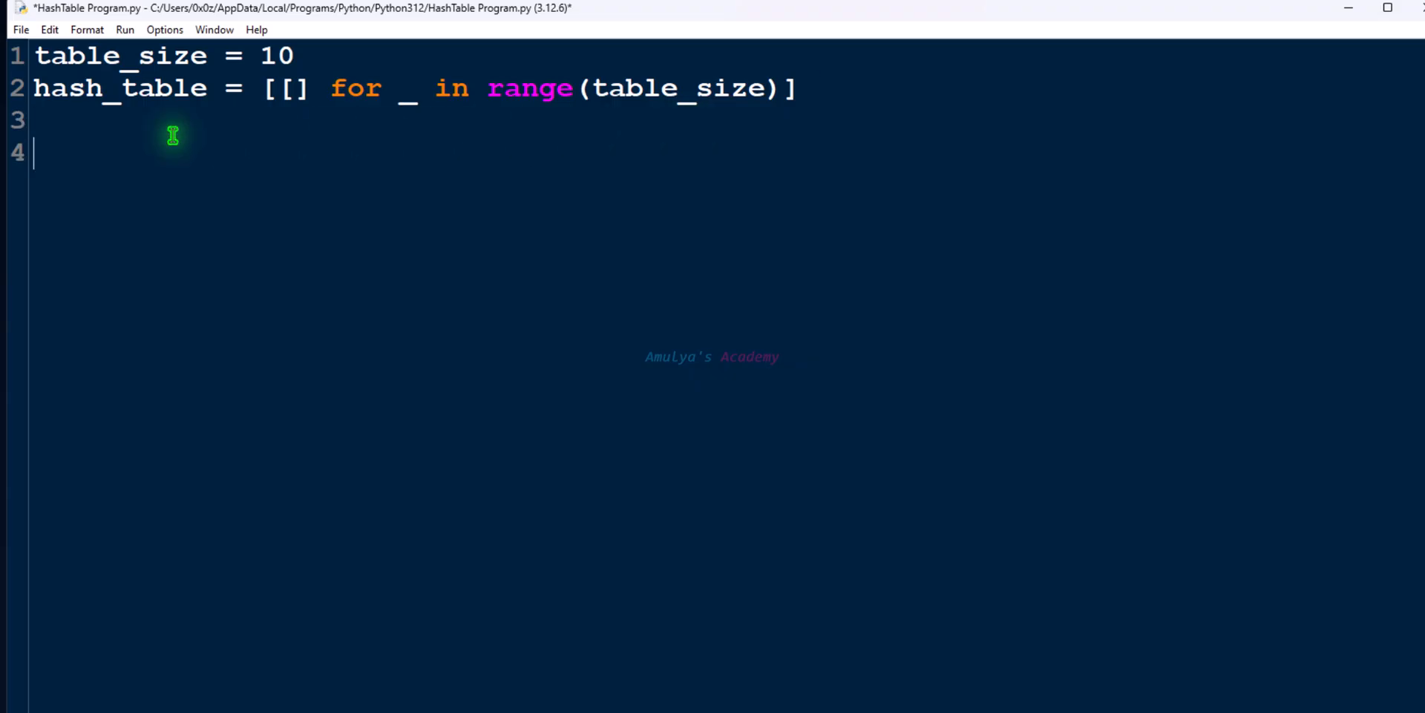
text(print(hash_table))
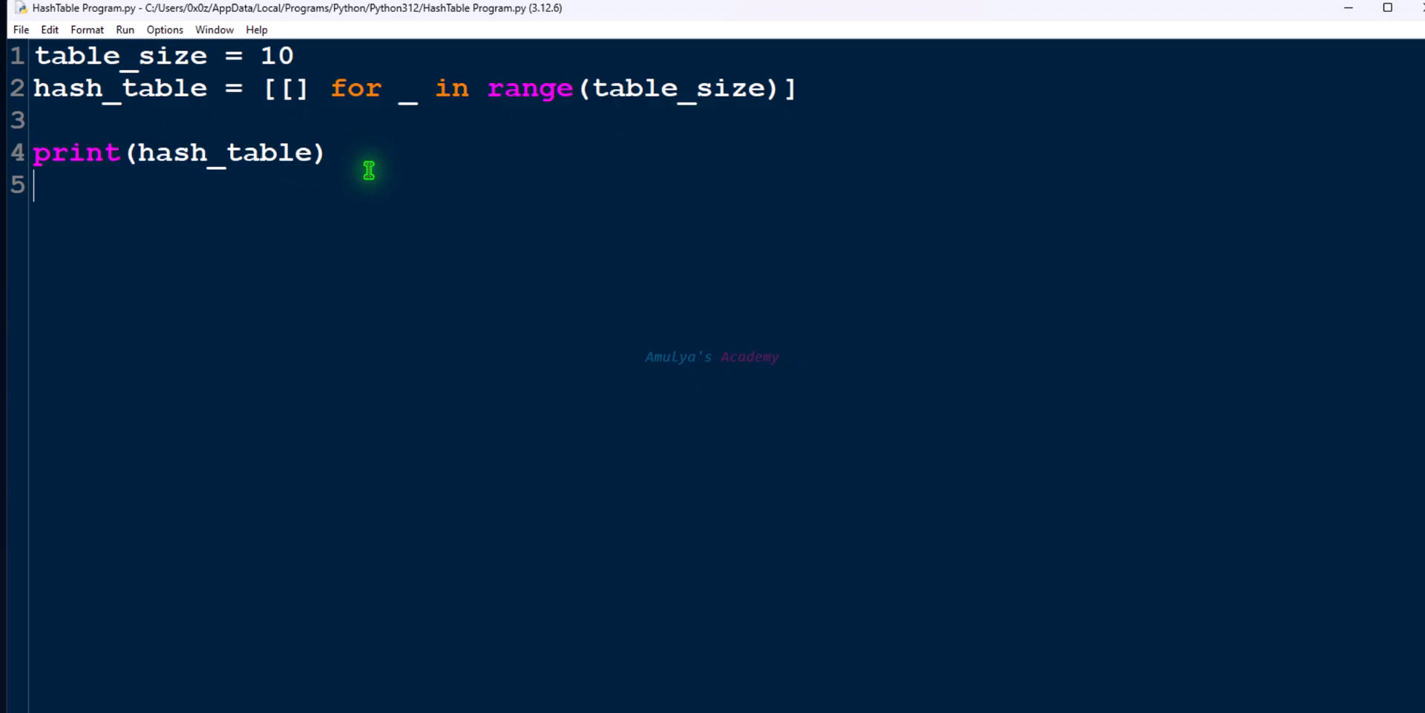
key(F5)
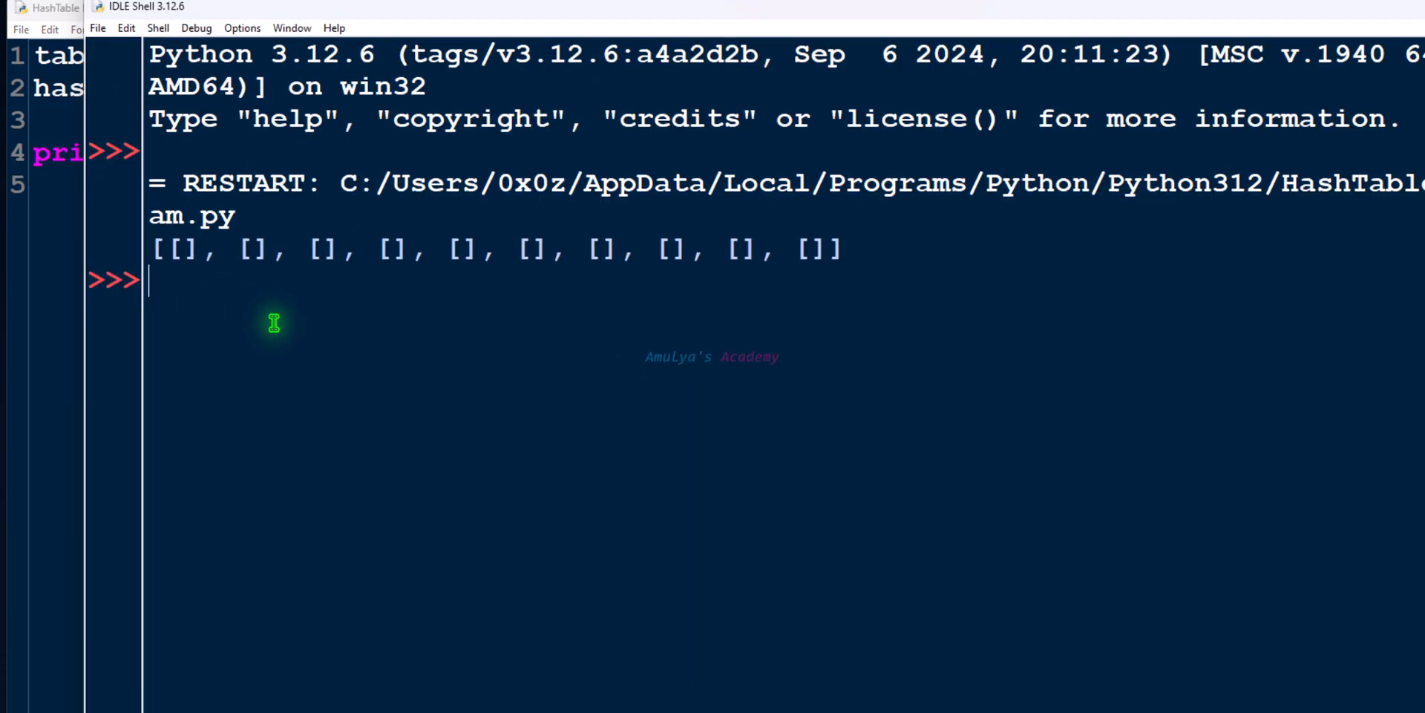
mouse_move(723, 340)
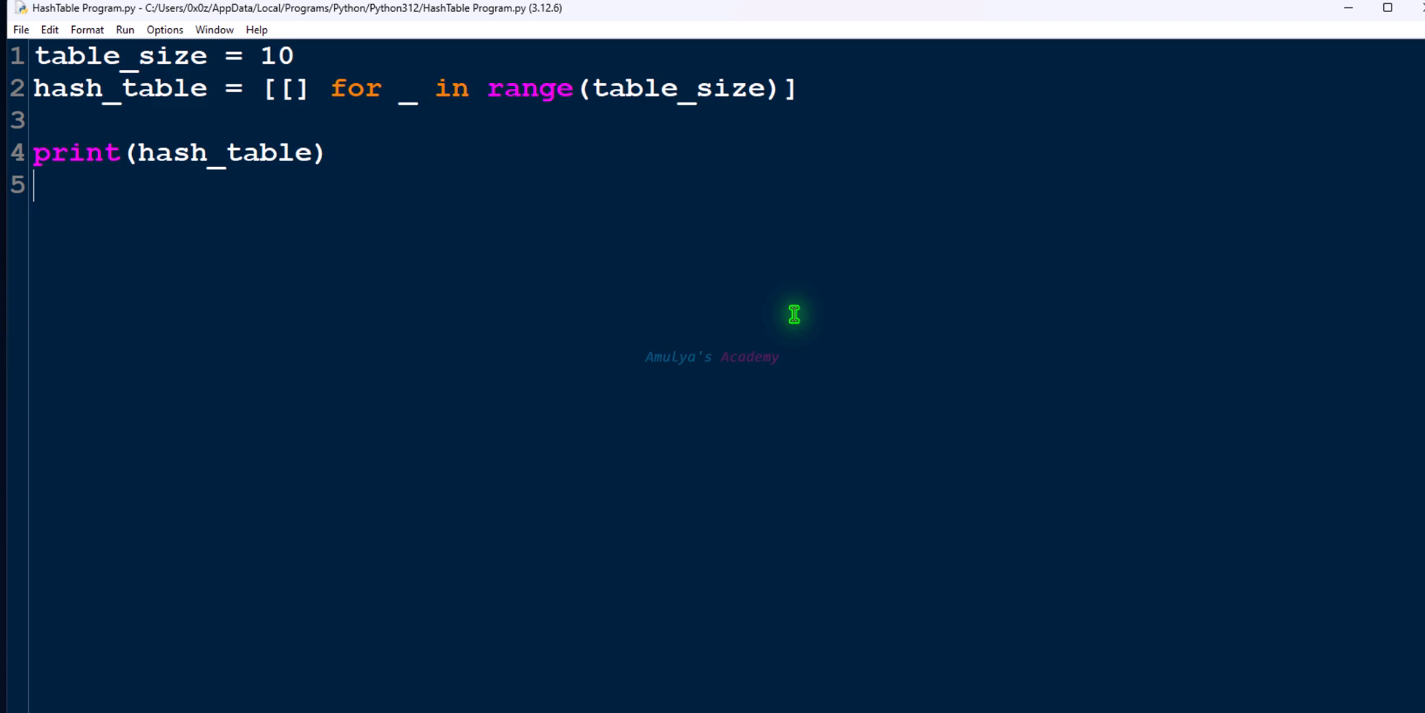
- Write def hashing(key): returning hash(key)%table_size, with 'return' misspelled 'retrun'
text(def)
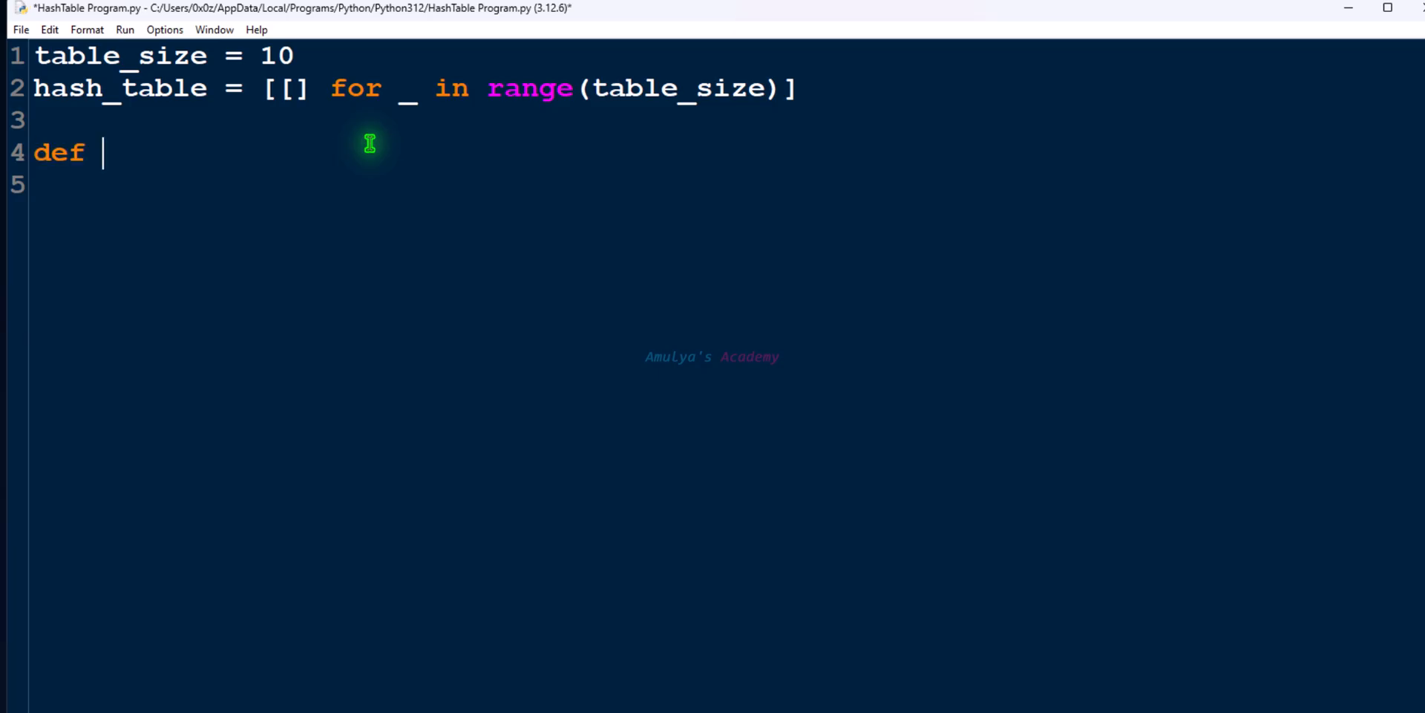
text(hashing)
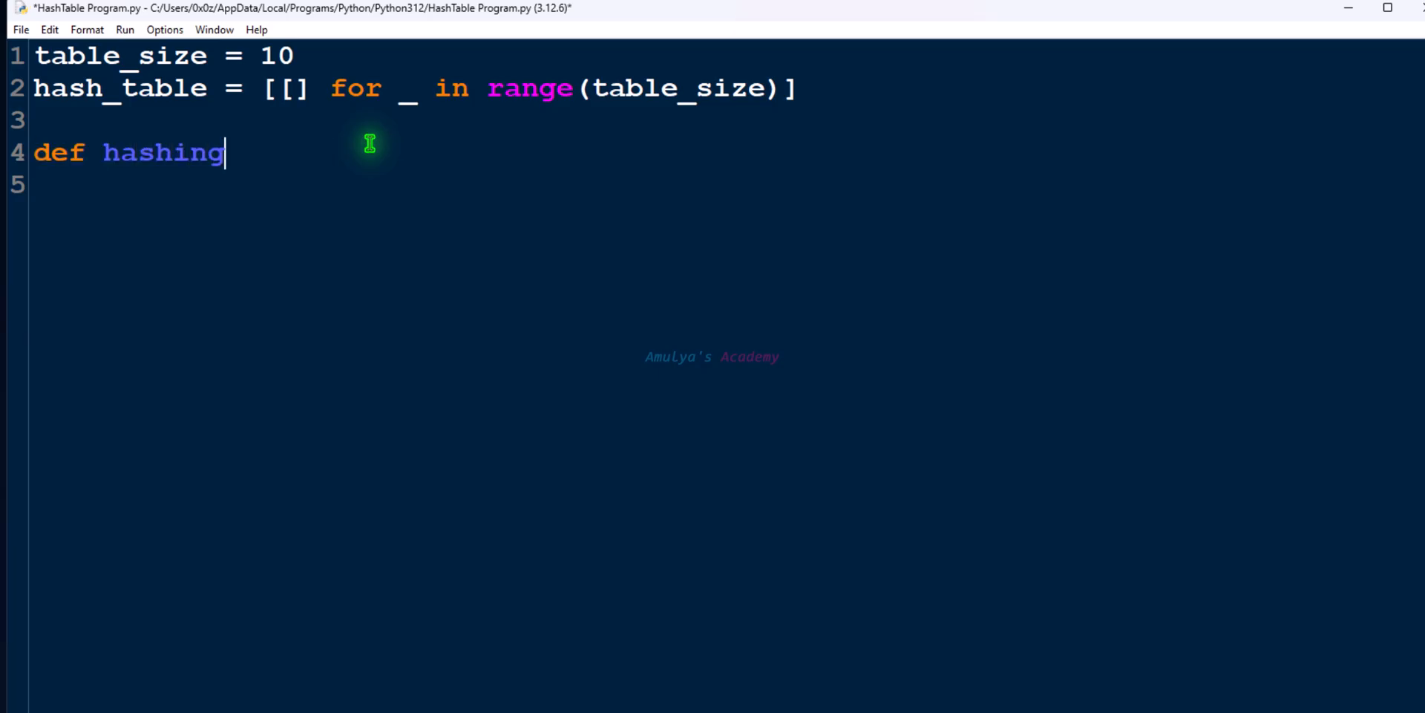
text(())
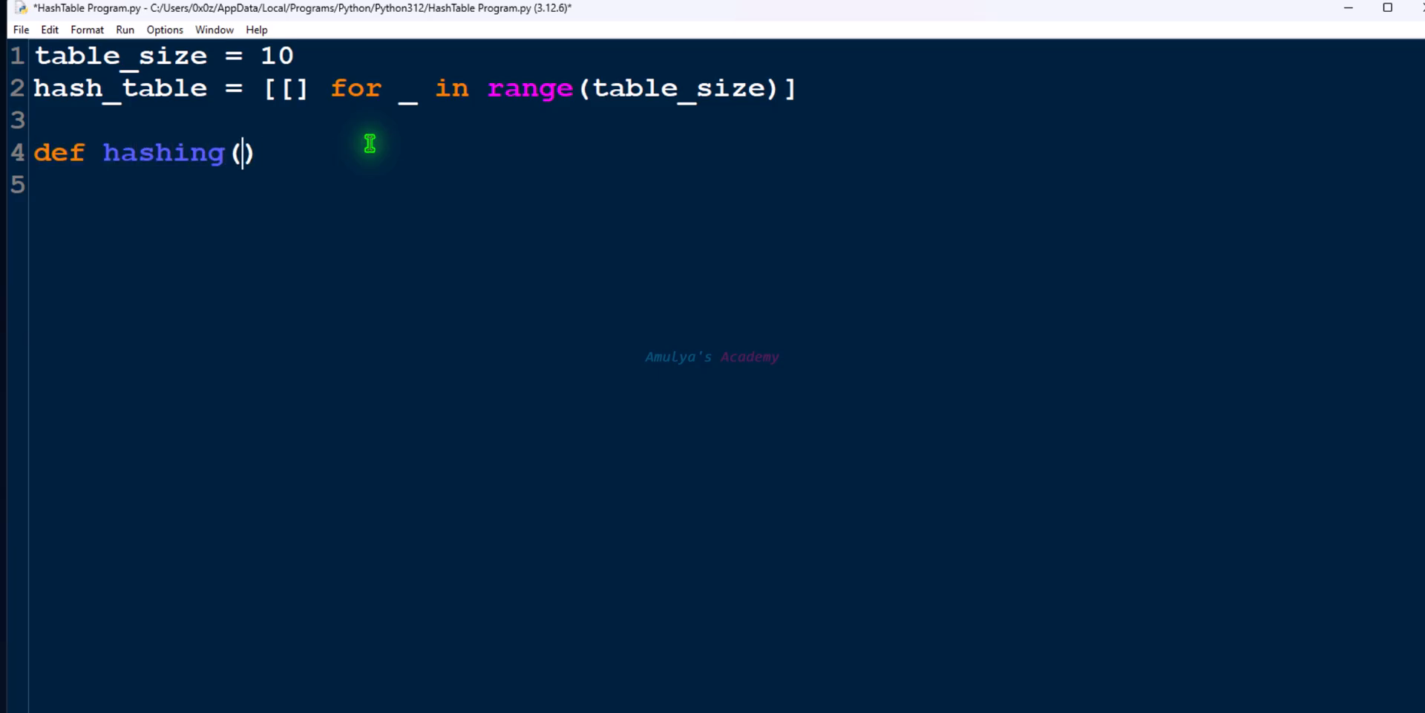
text(ke)
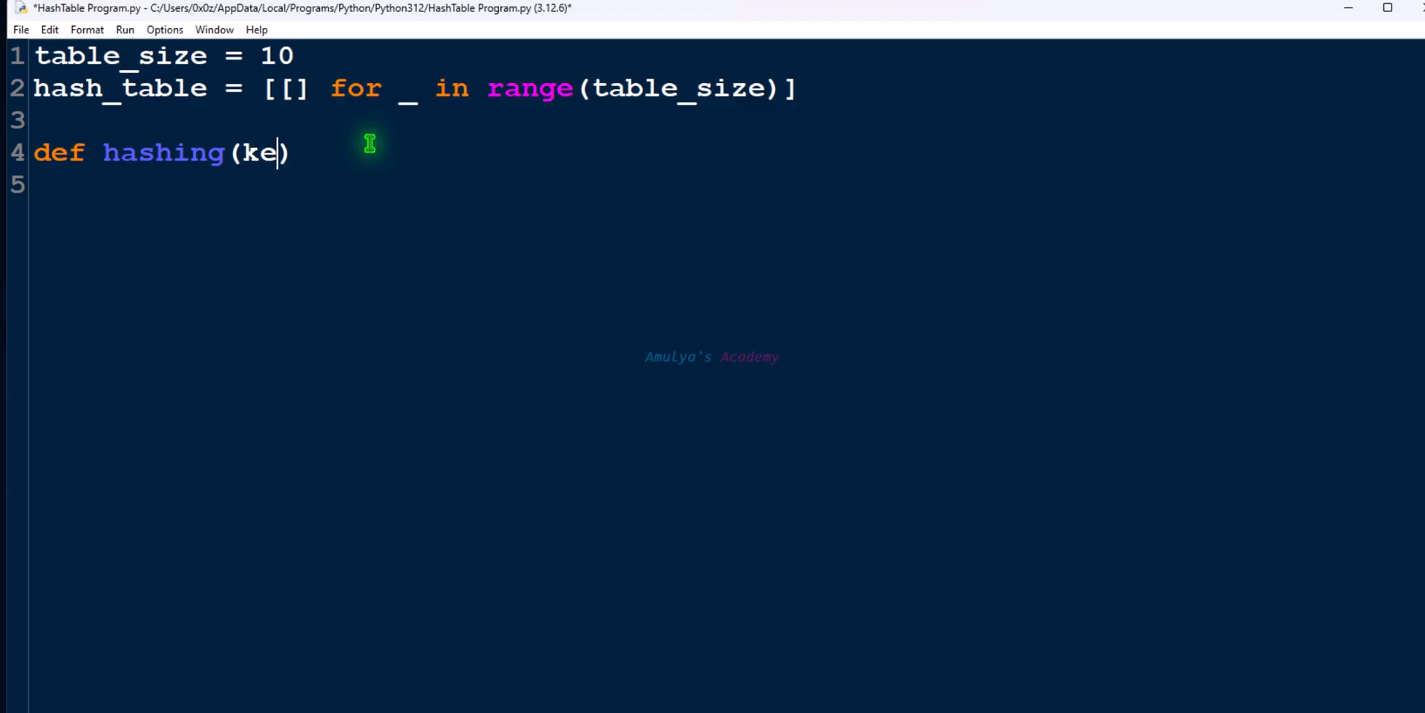
text(y) :)
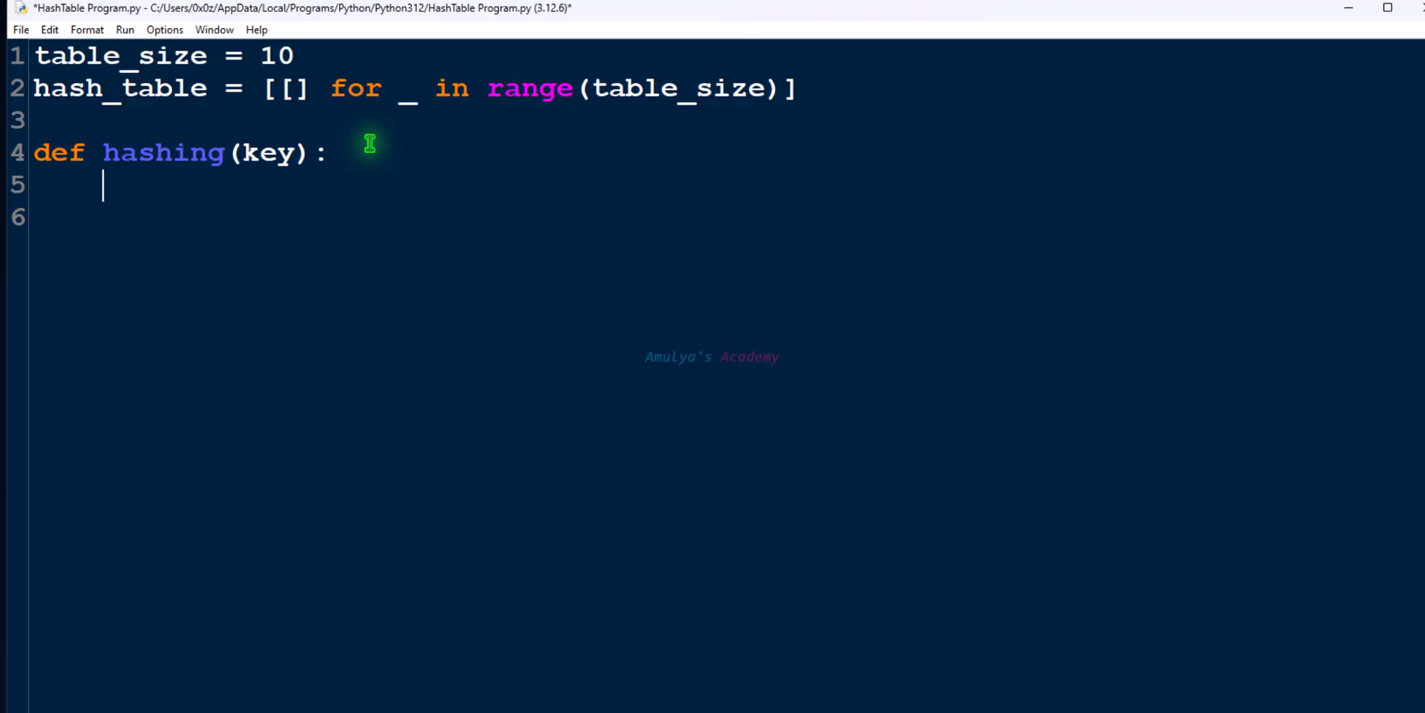
text(retru)
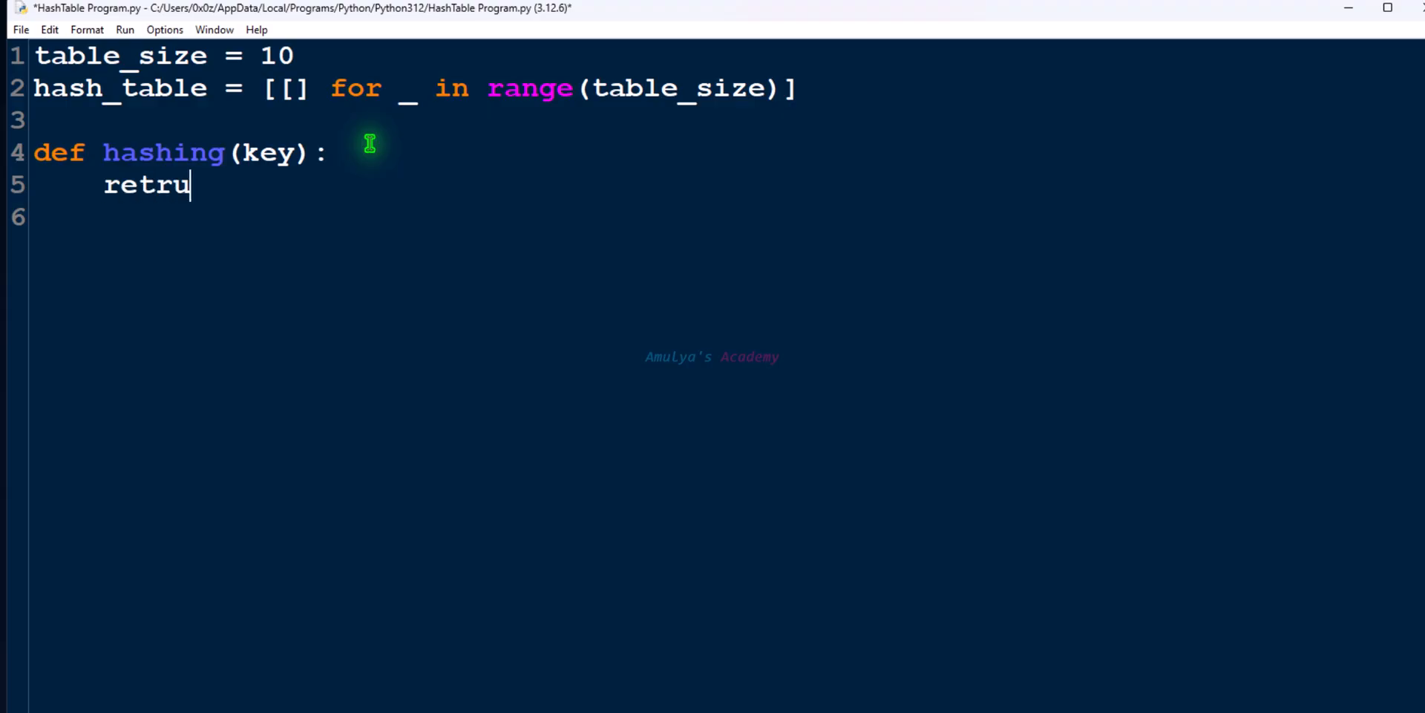
text(n h)
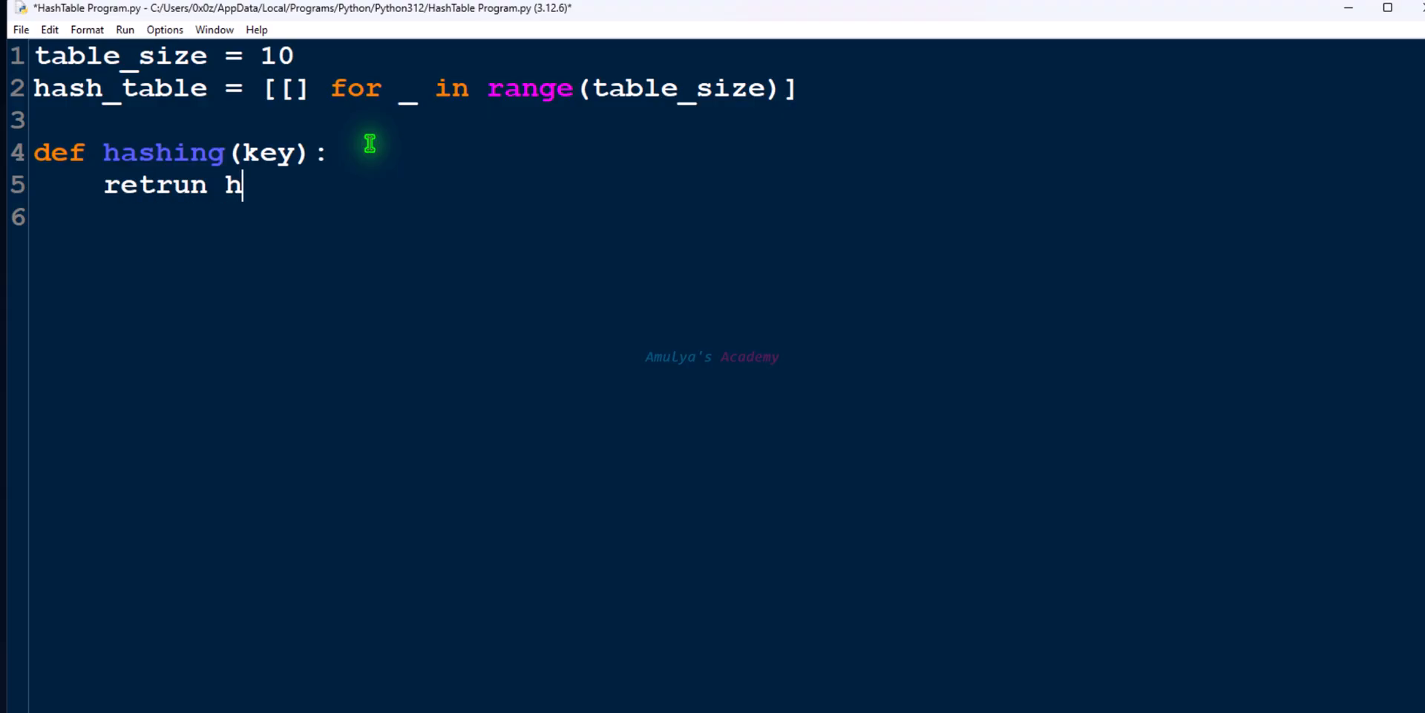
text(ash(key))
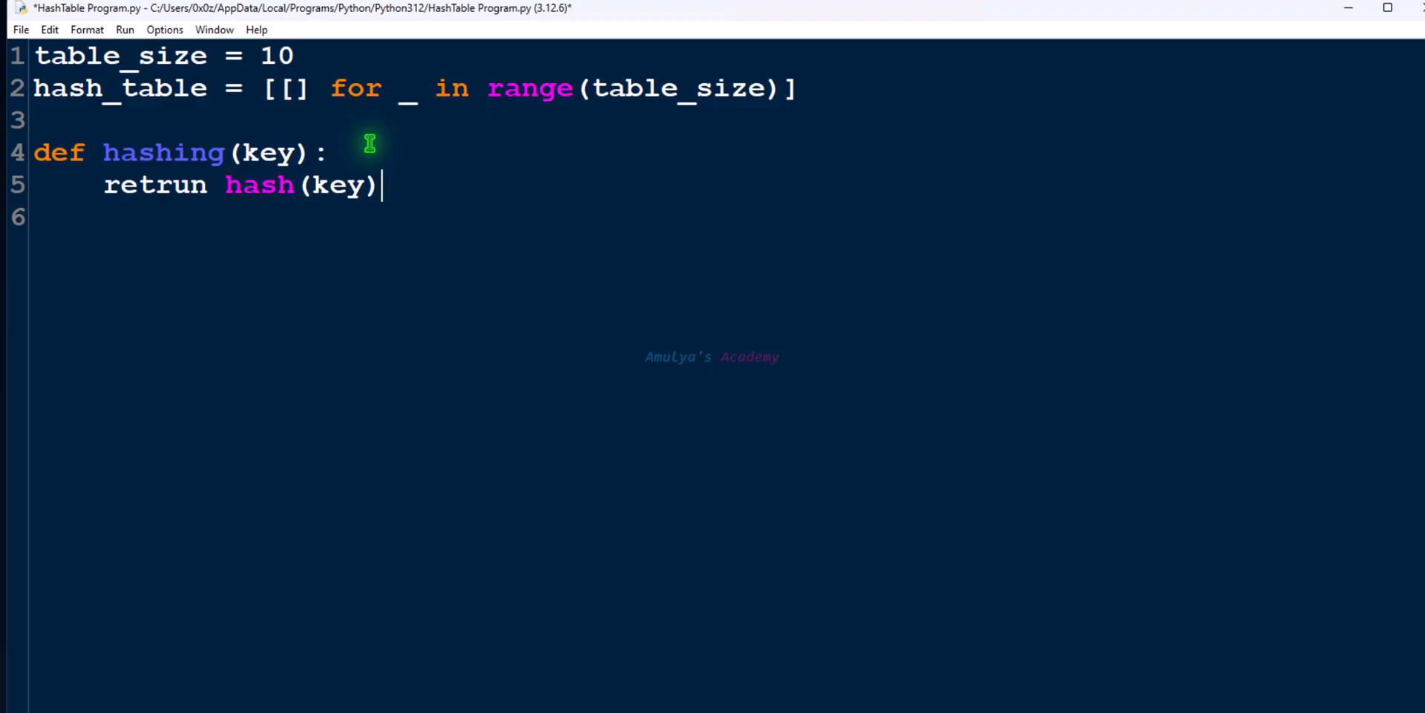
text(%table_size)
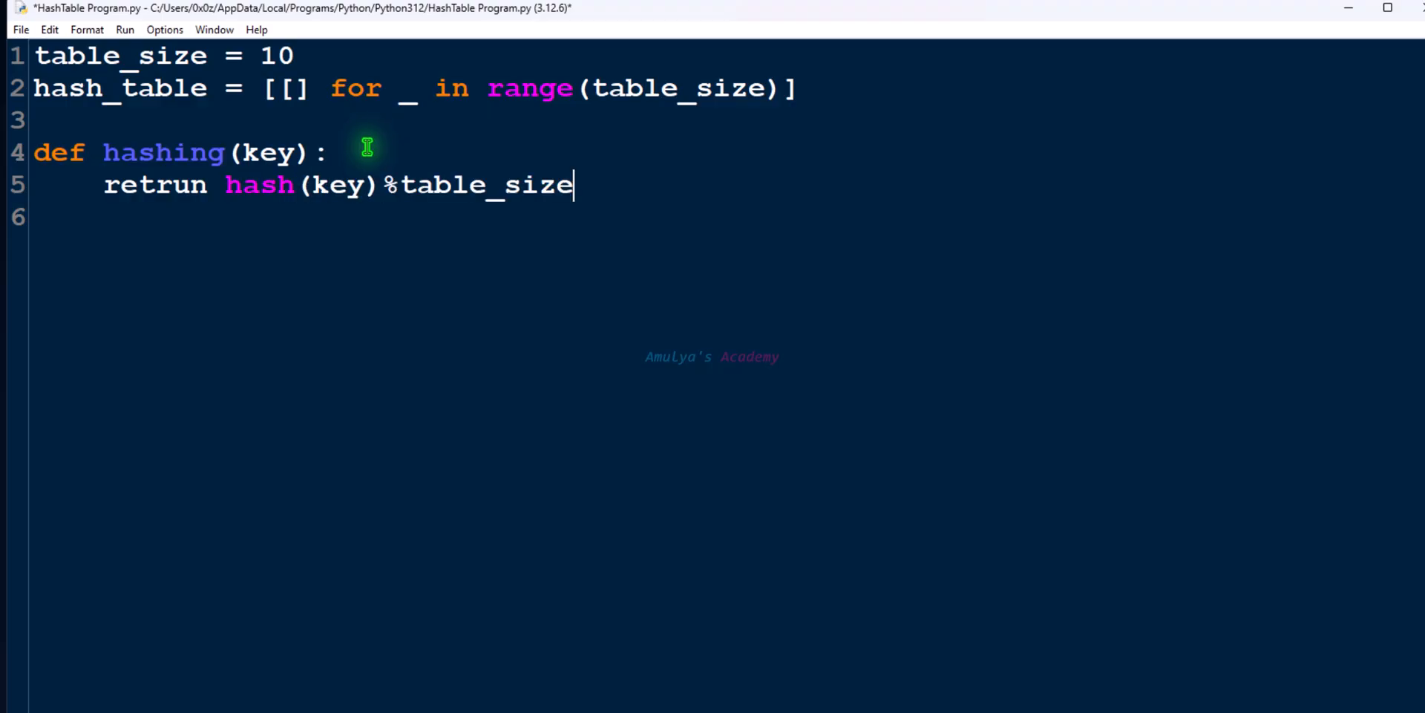
mouse_move(419, 219)
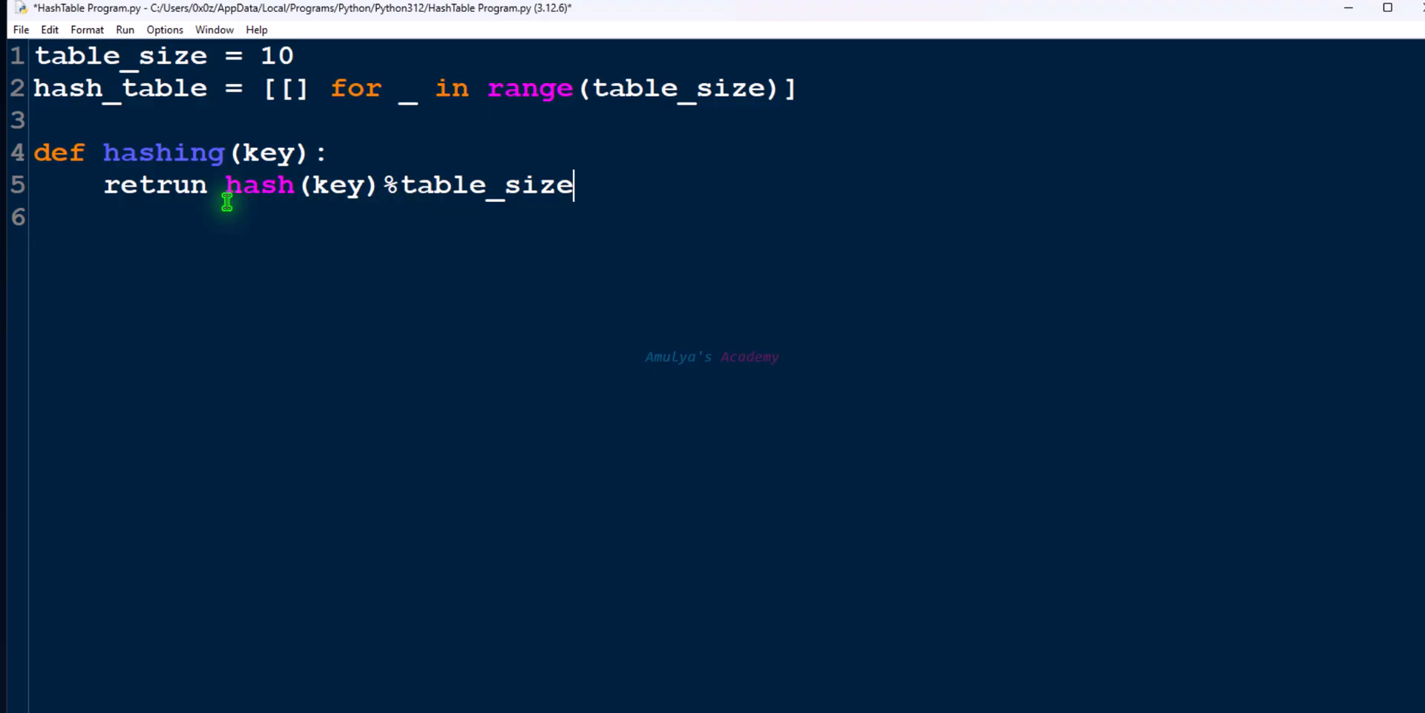
mouse_move(306, 195)
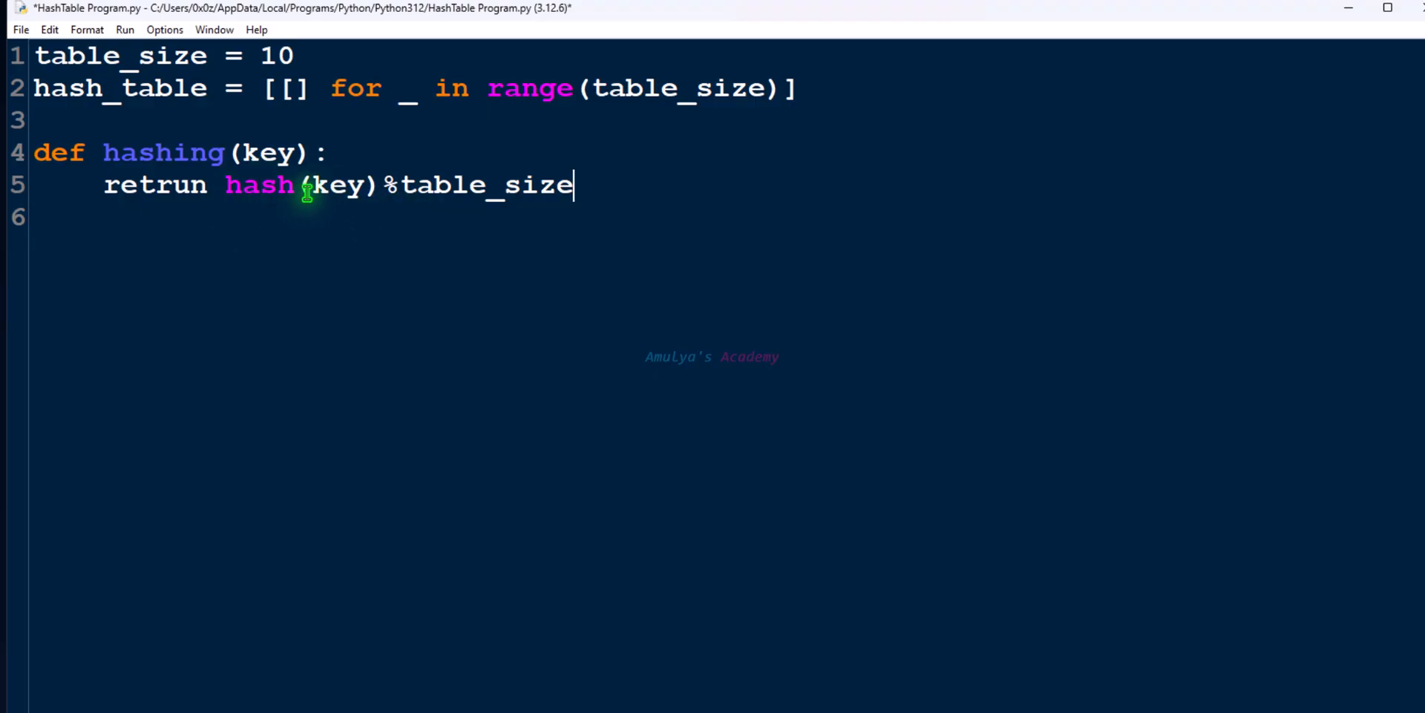
mouse_move(276, 191)
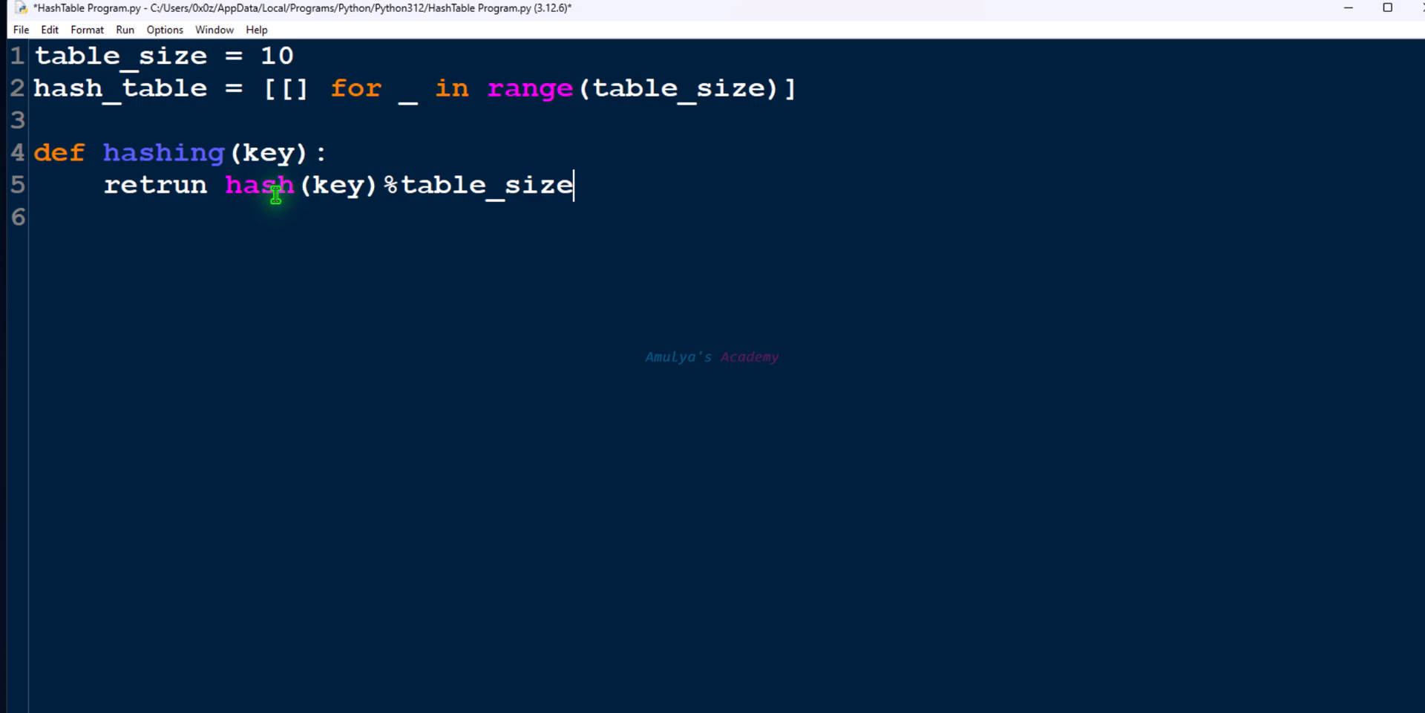
mouse_move(392, 176)
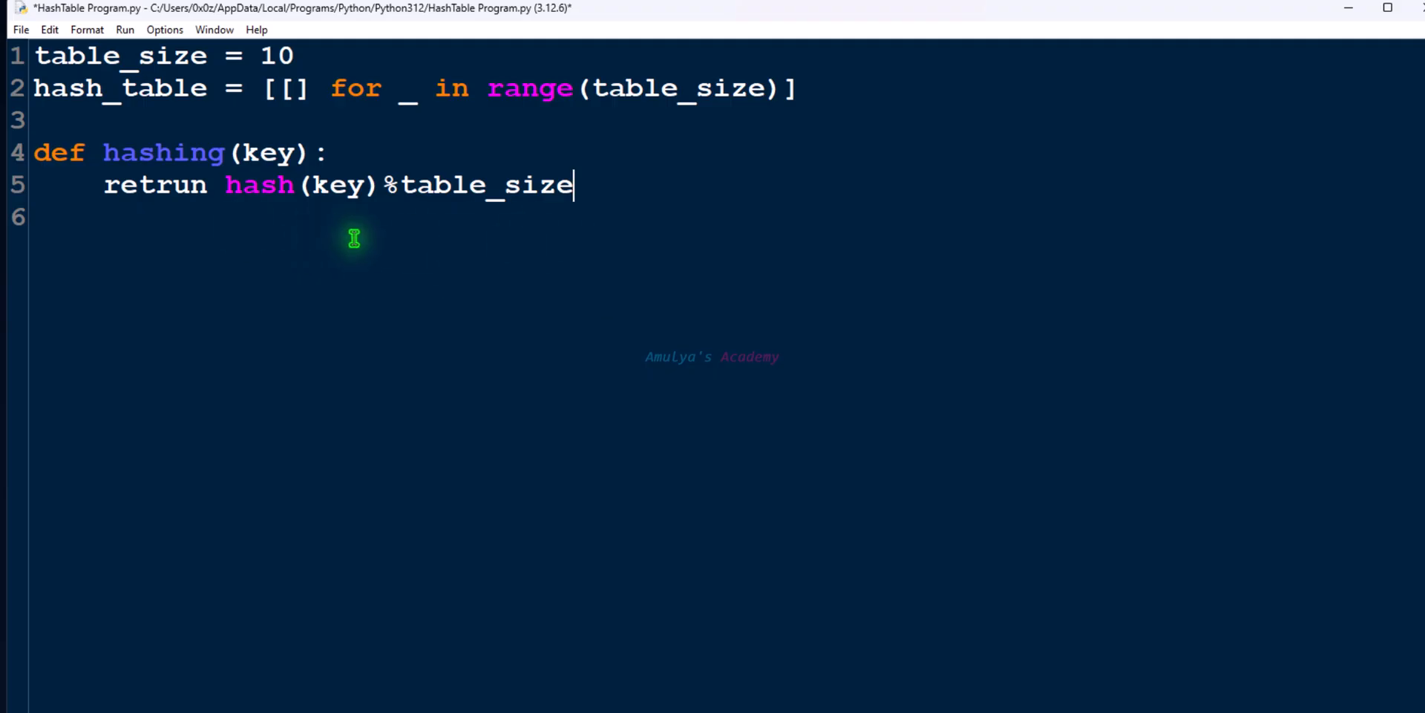
mouse_move(312, 214)
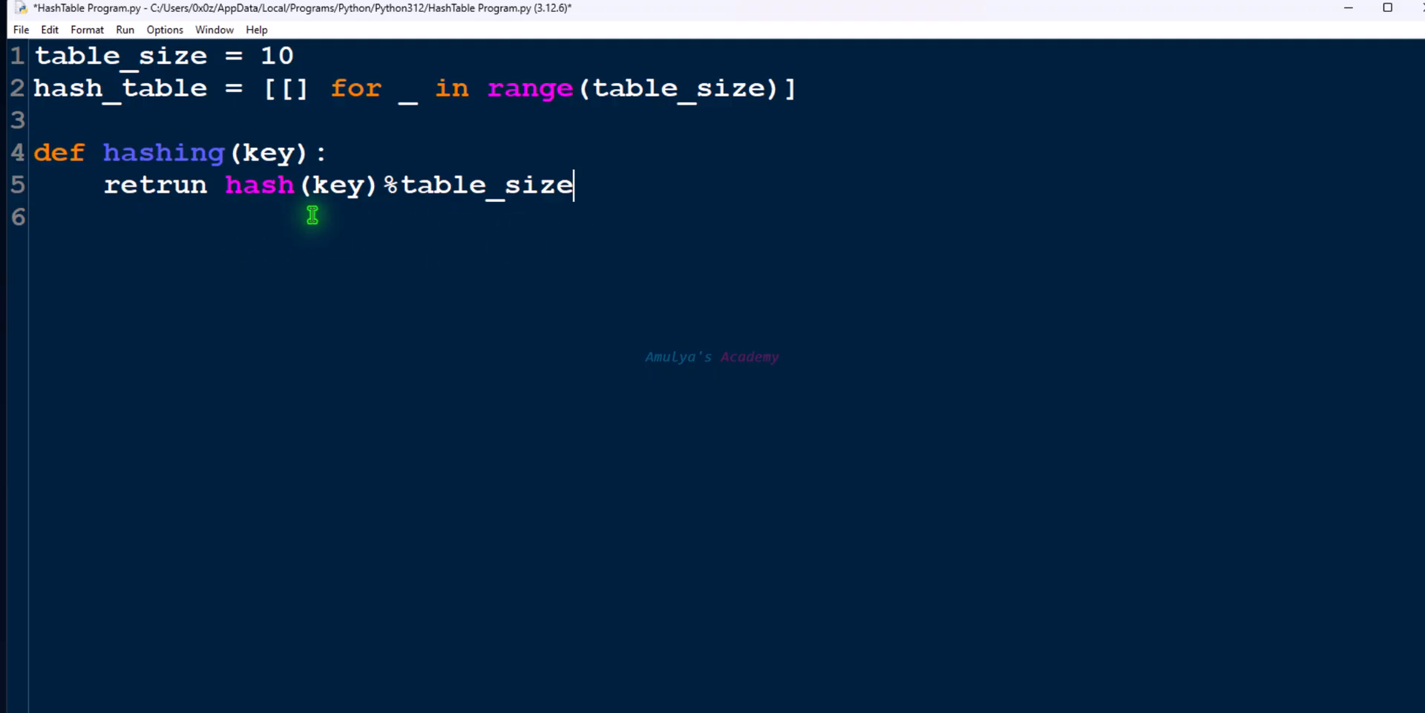
mouse_move(672, 104)
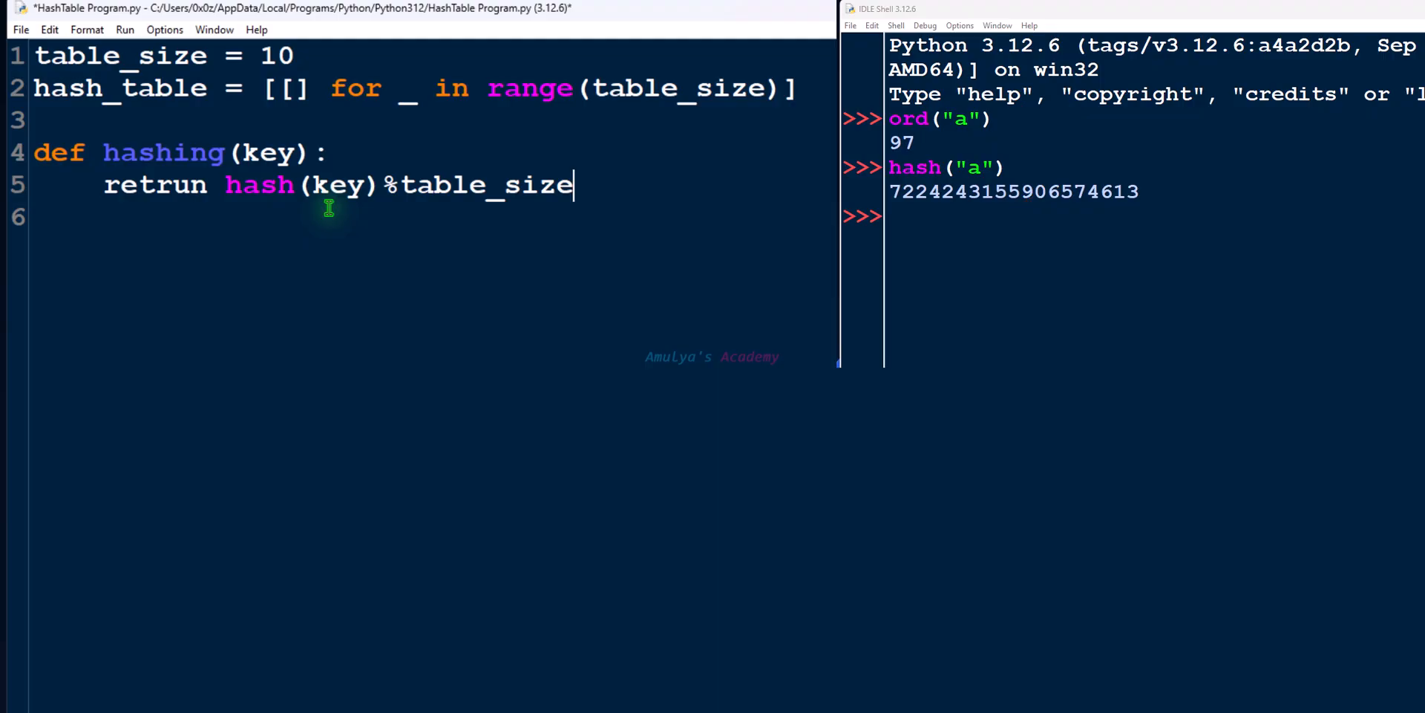
mouse_move(287, 271)
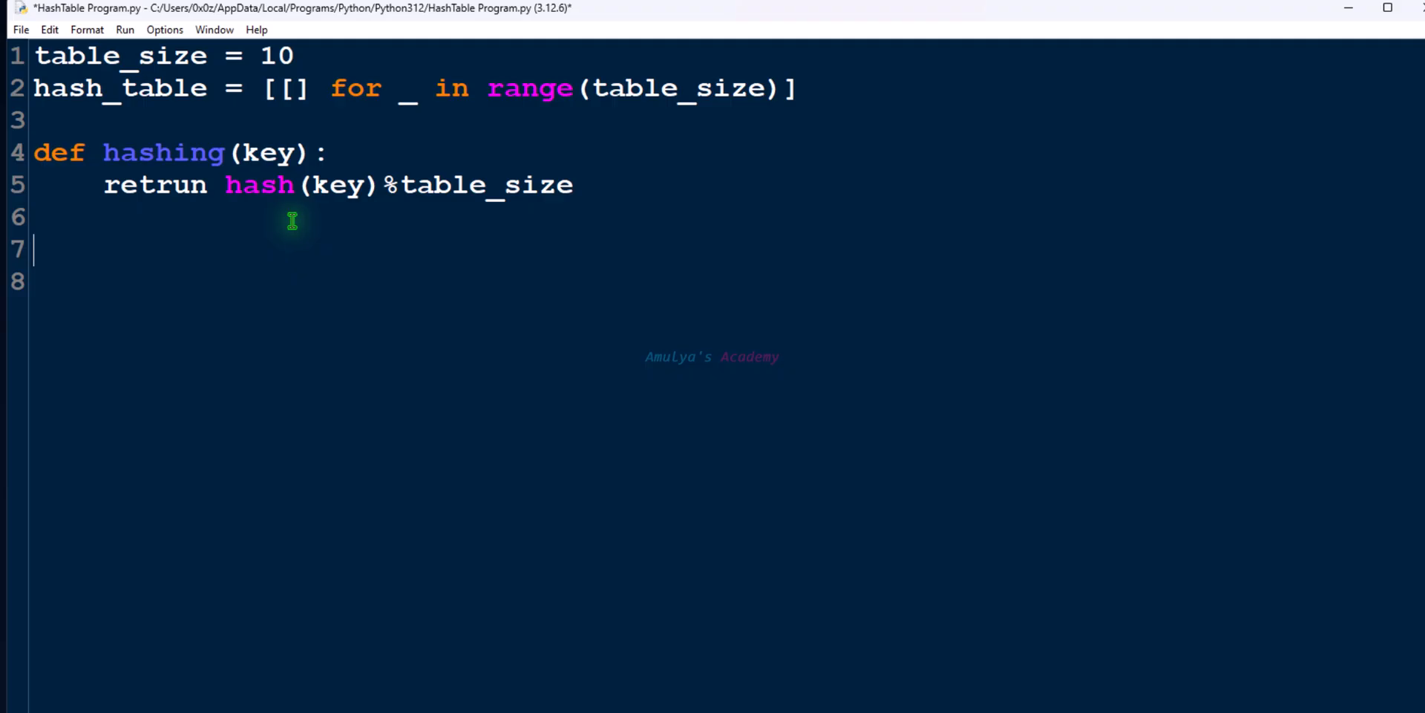
- Start def insert(key,value): with the body line index = hashing(key)
text(def insert()
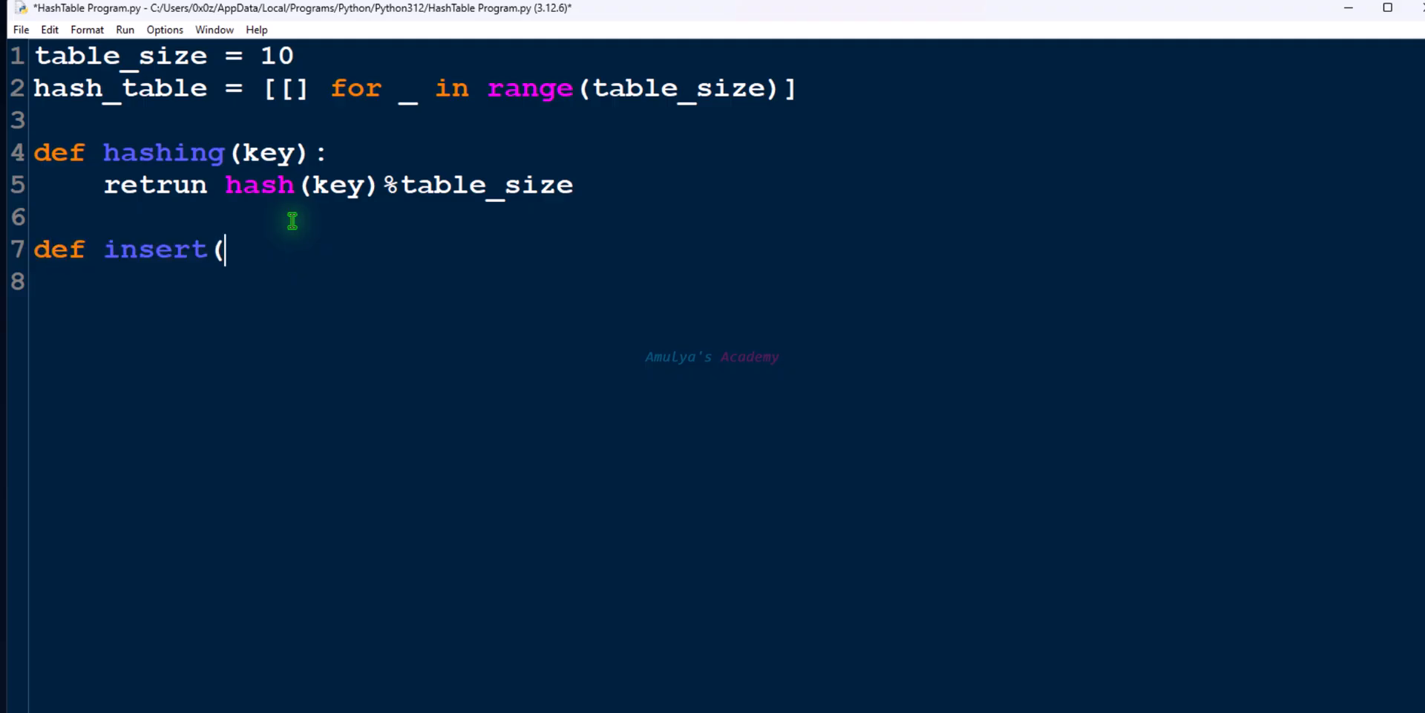
text())
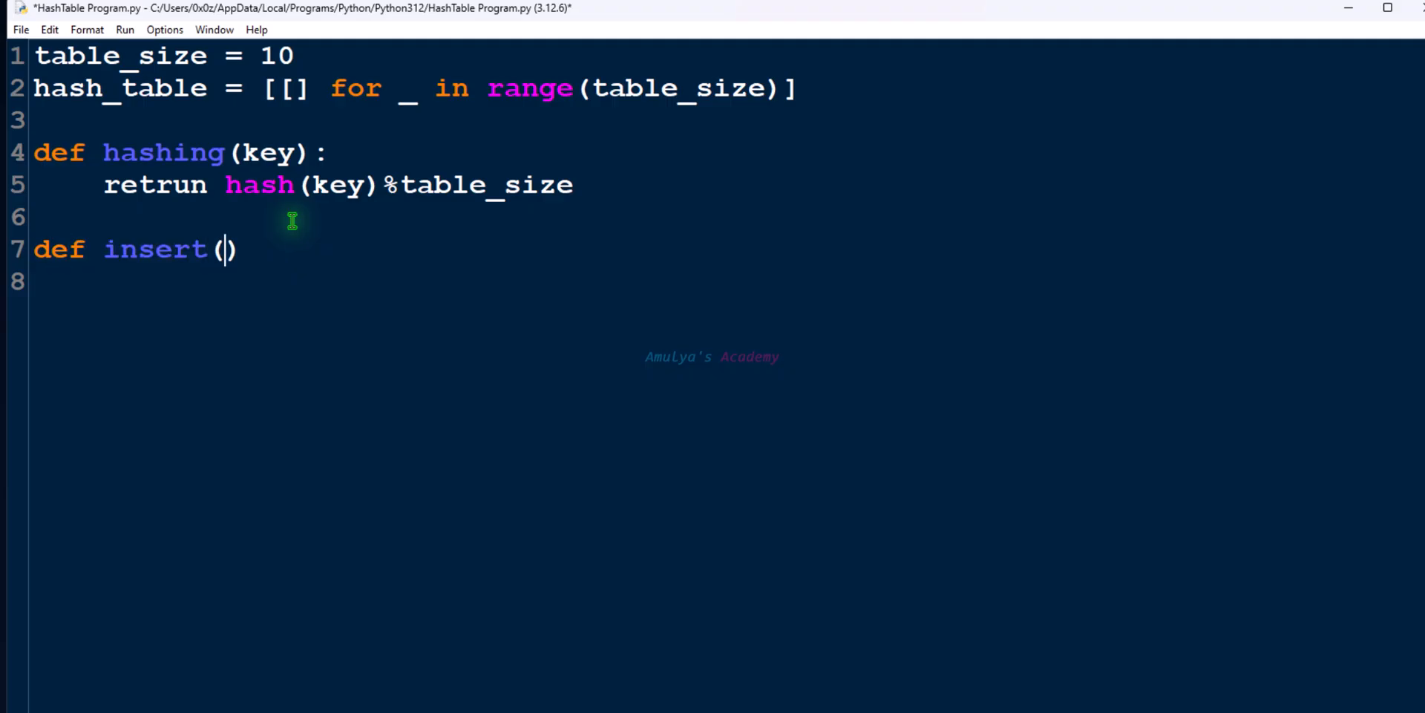
text(key,)
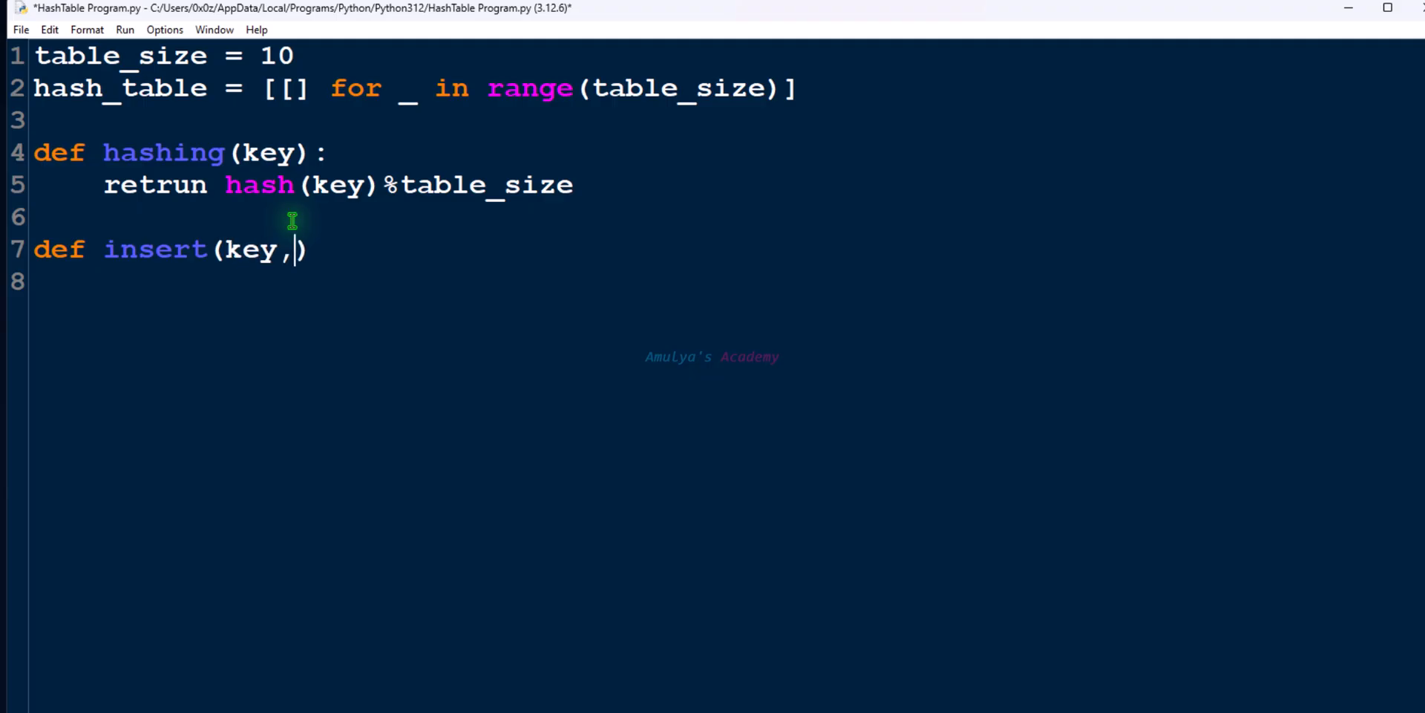
text(value) :)
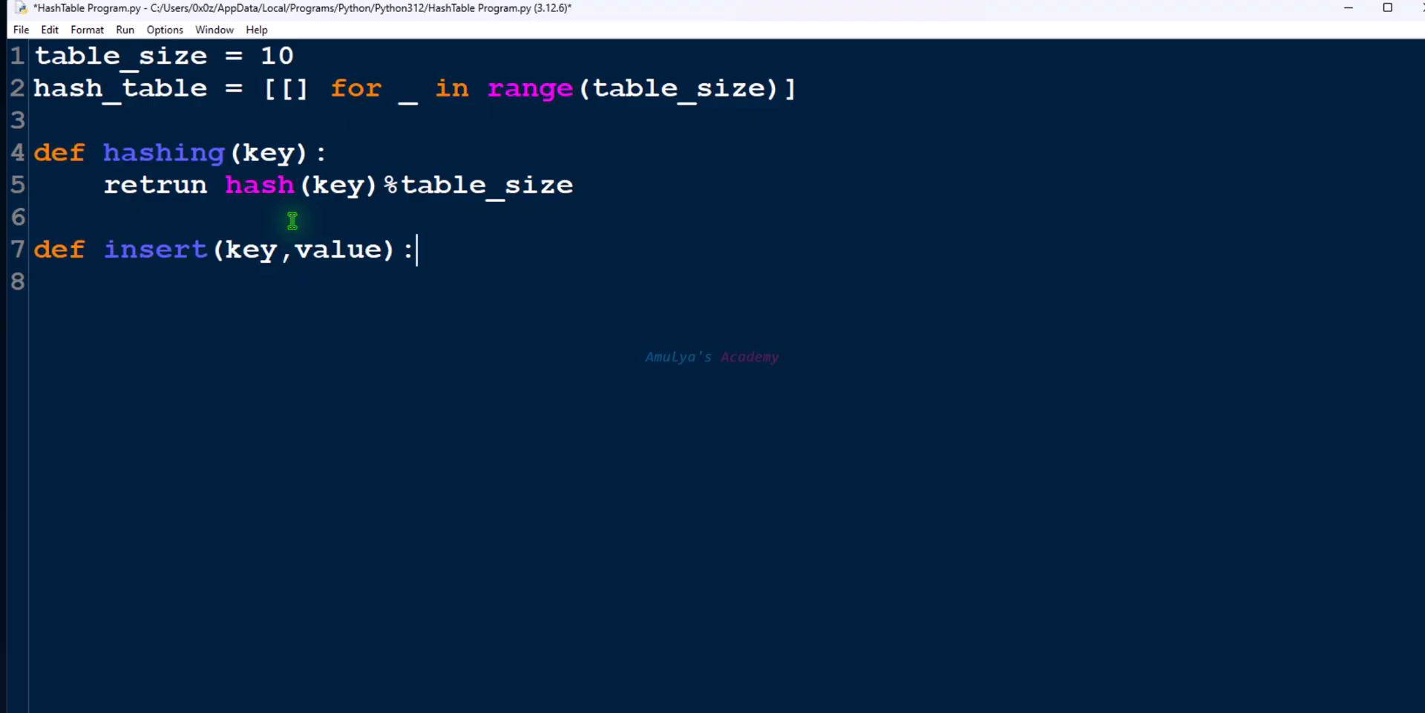
key(Enter)
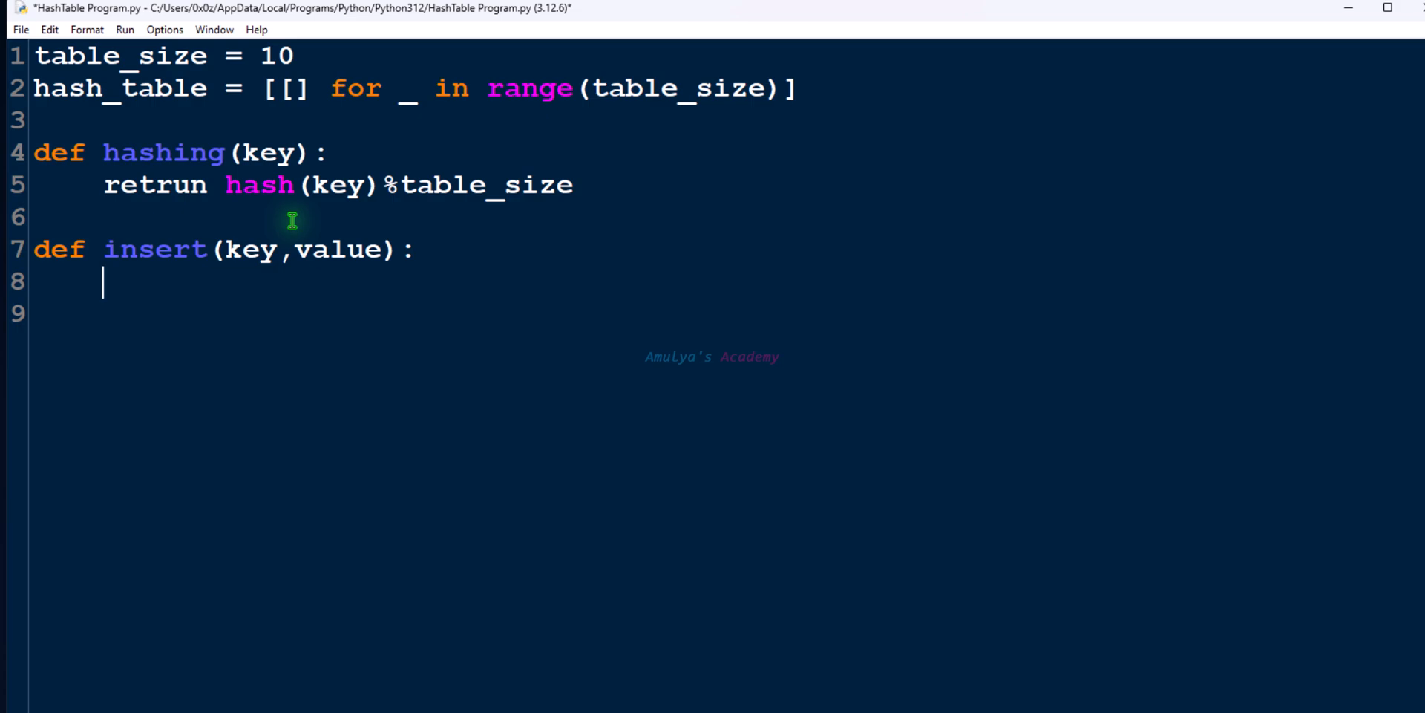
text(index = hashing(key))
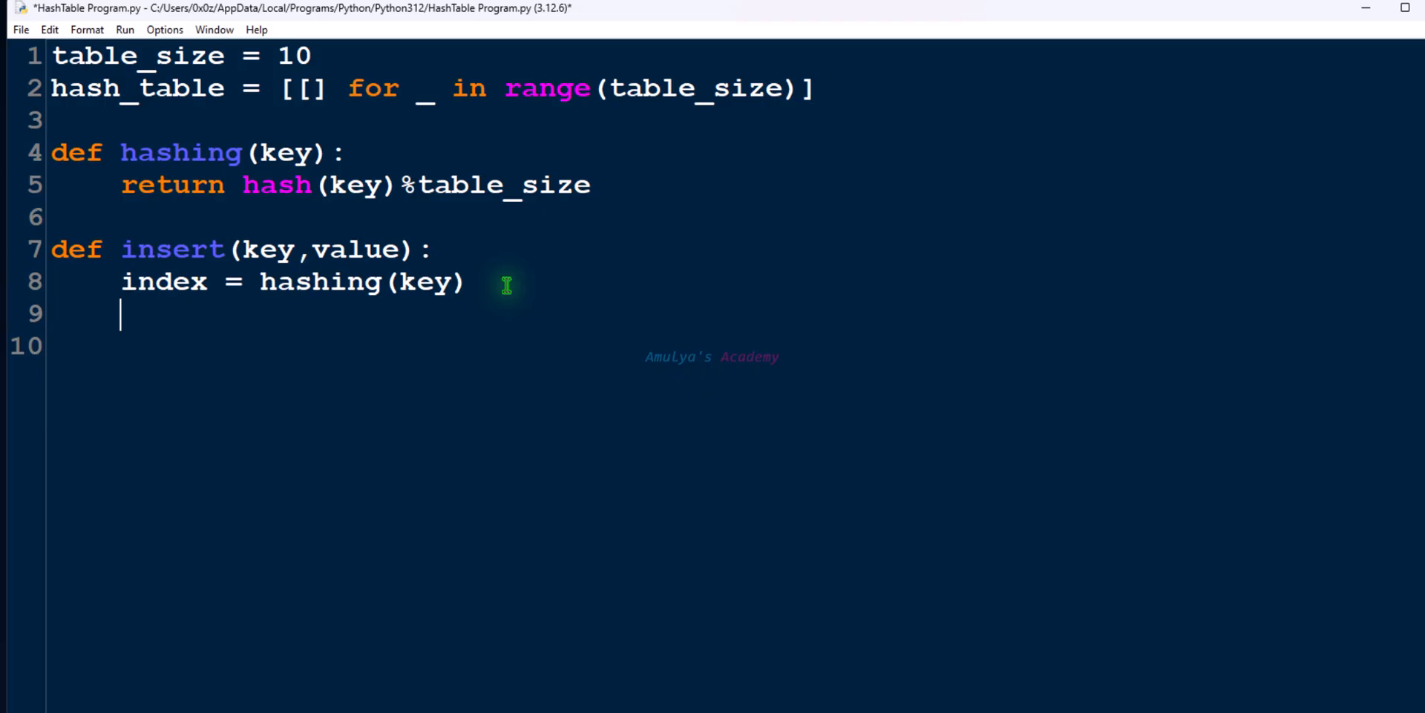
mouse_move(509, 284)
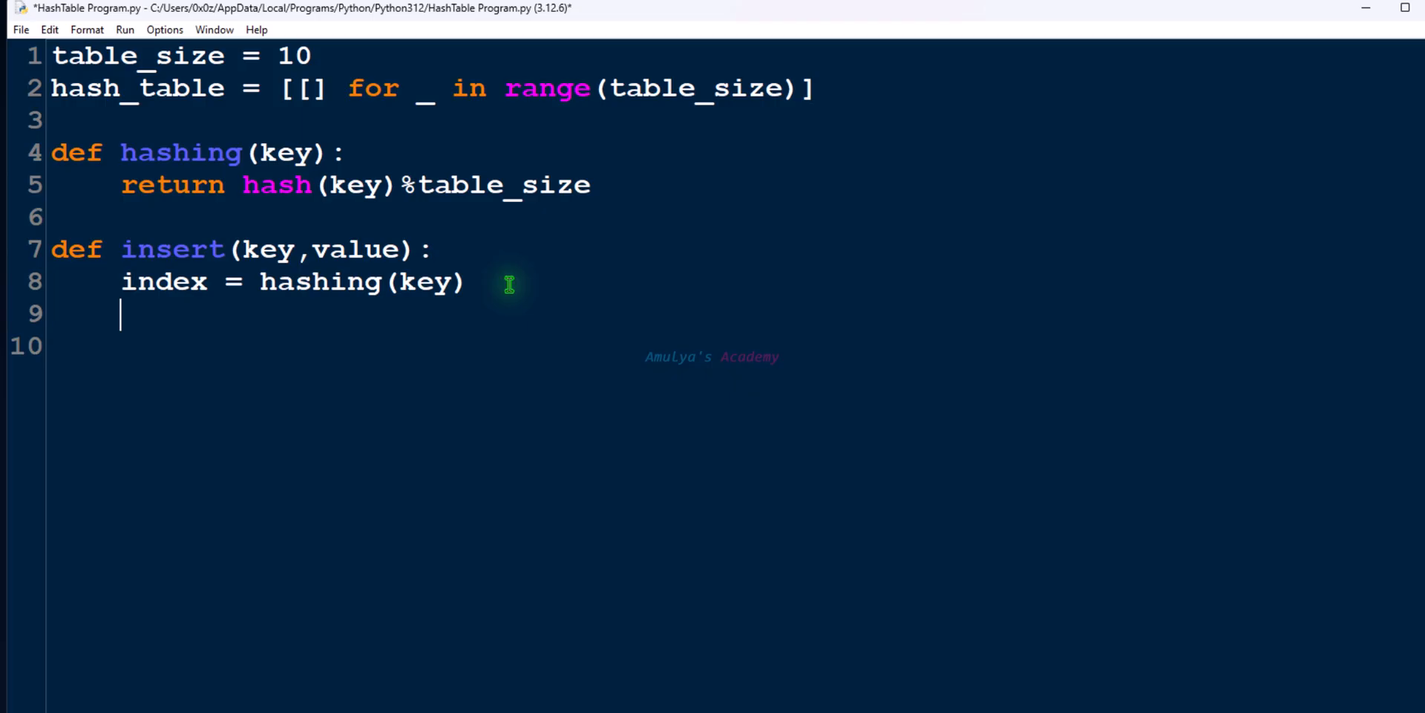
mouse_move(593, 299)
text(for item in hash_table[index]:)
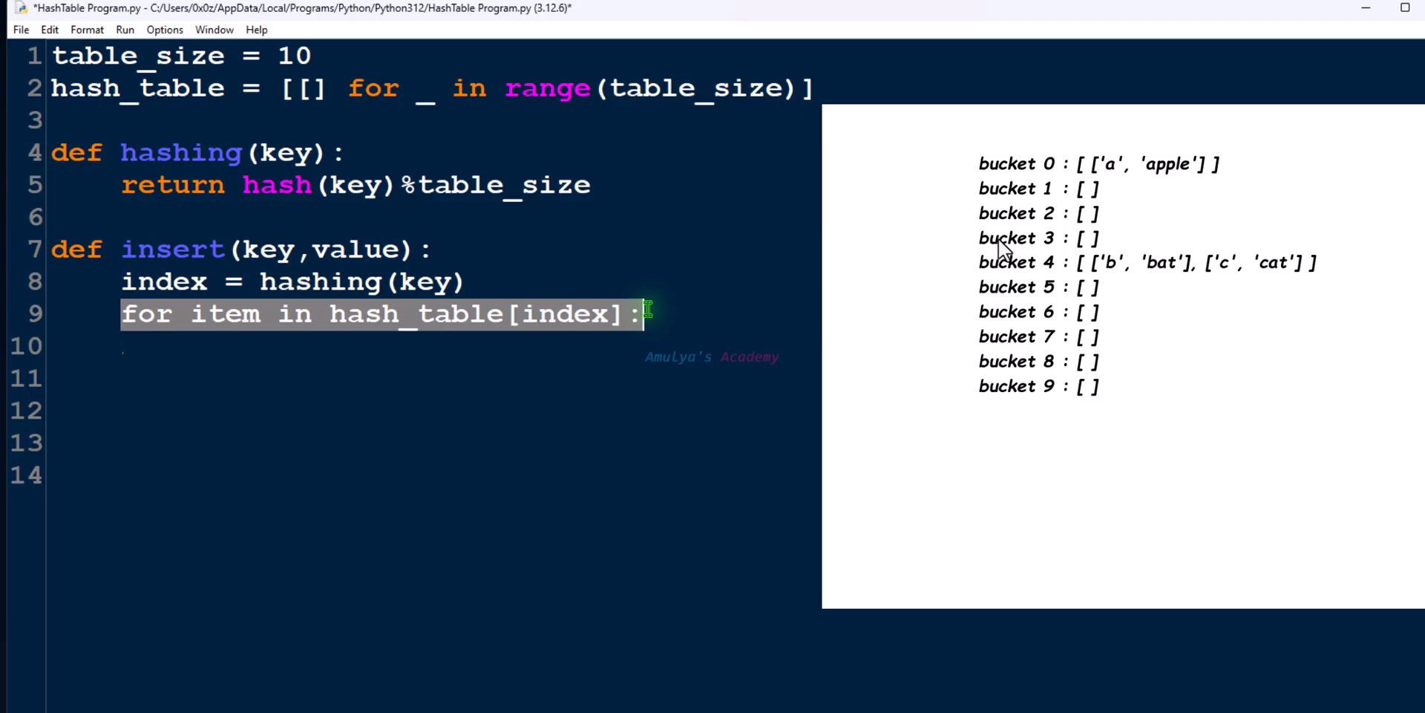
mouse_move(1138, 277)
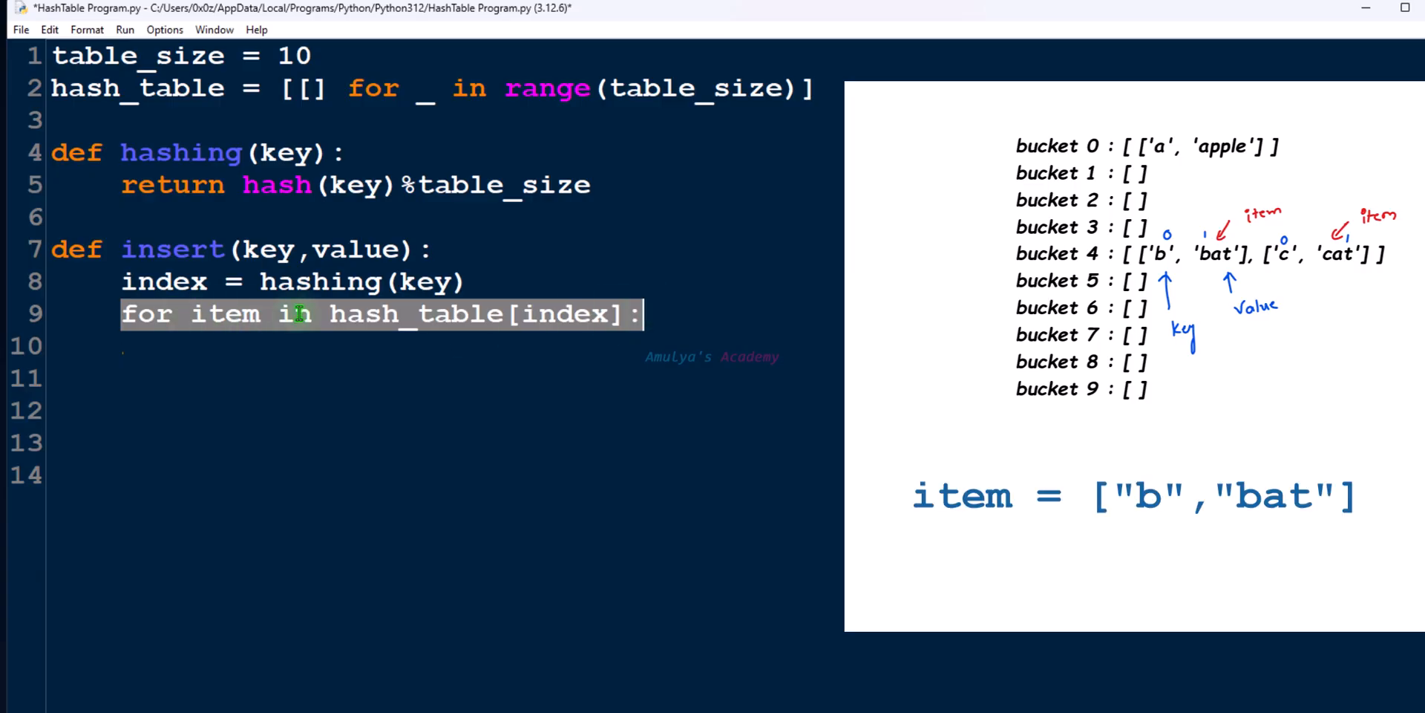
- Select the word 'item' in the insert function's for loop line
click(220, 313)
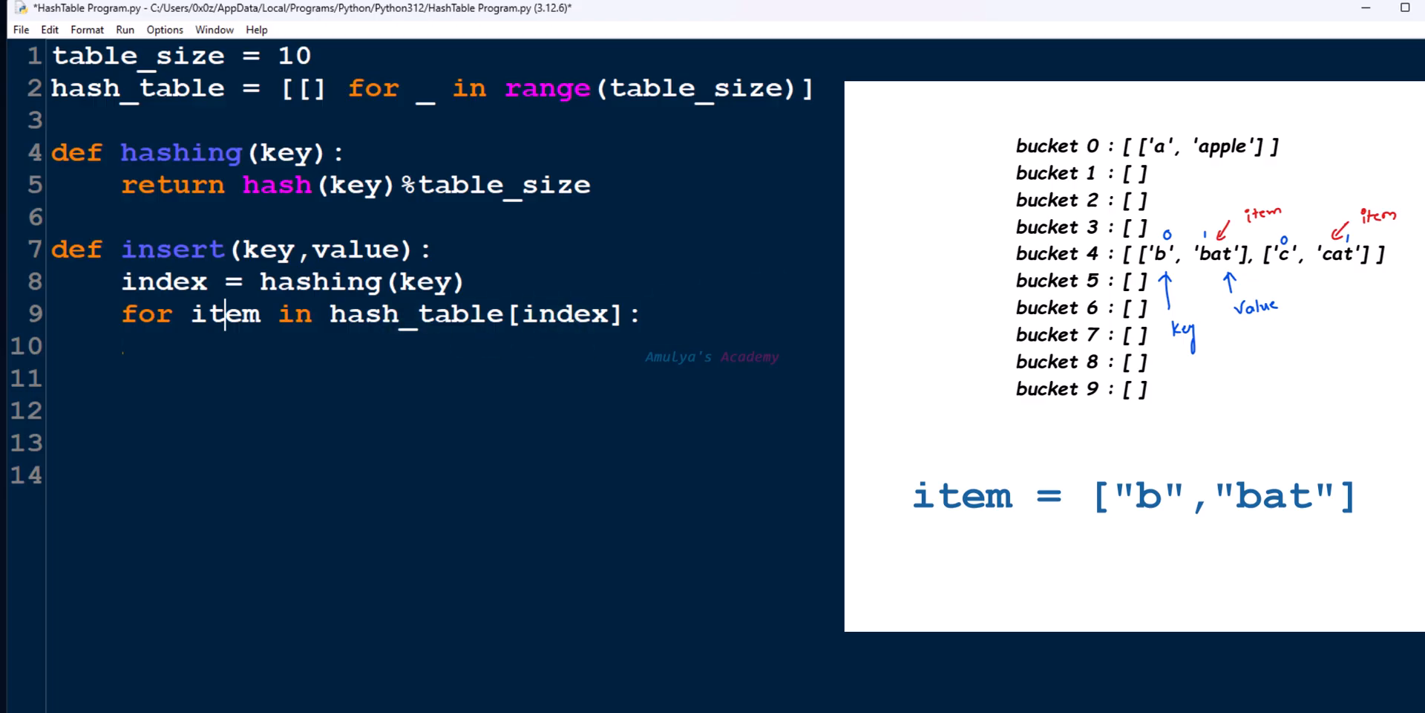
double_click(222, 314)
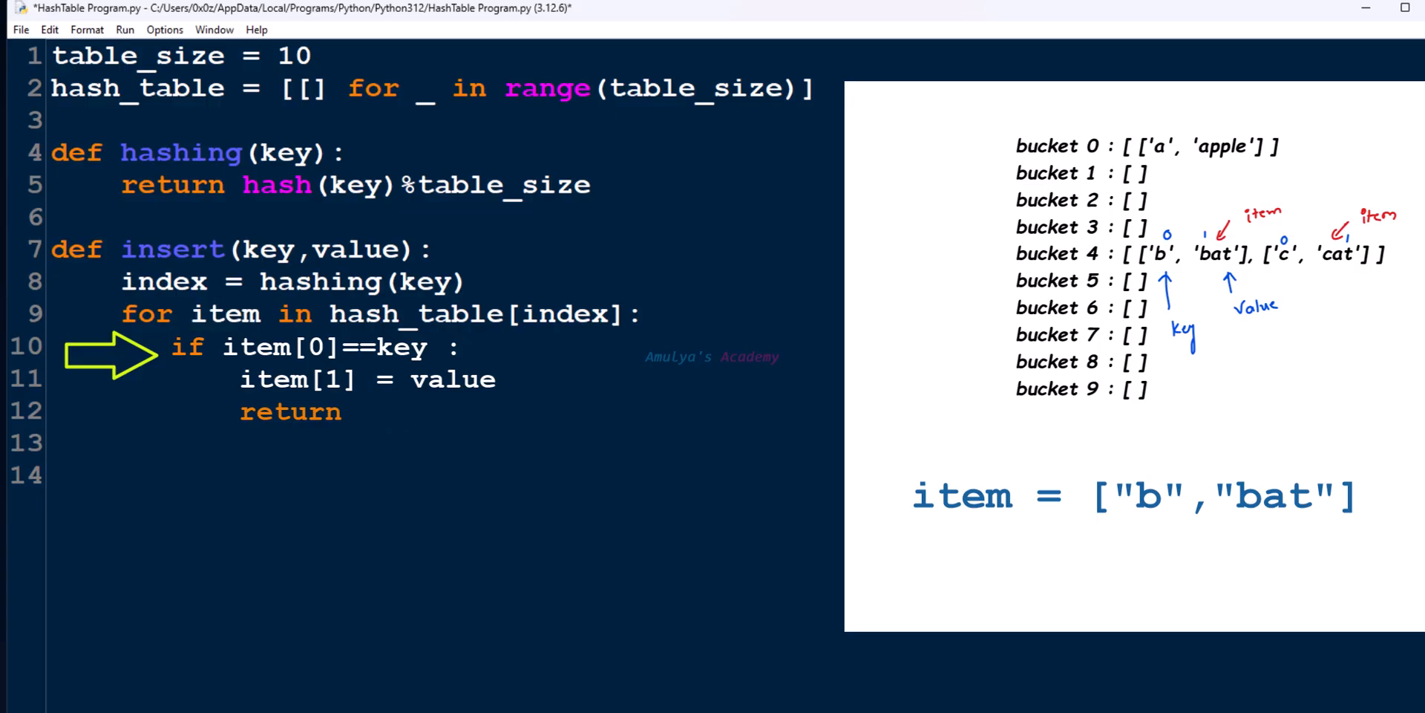
mouse_move(674, 313)
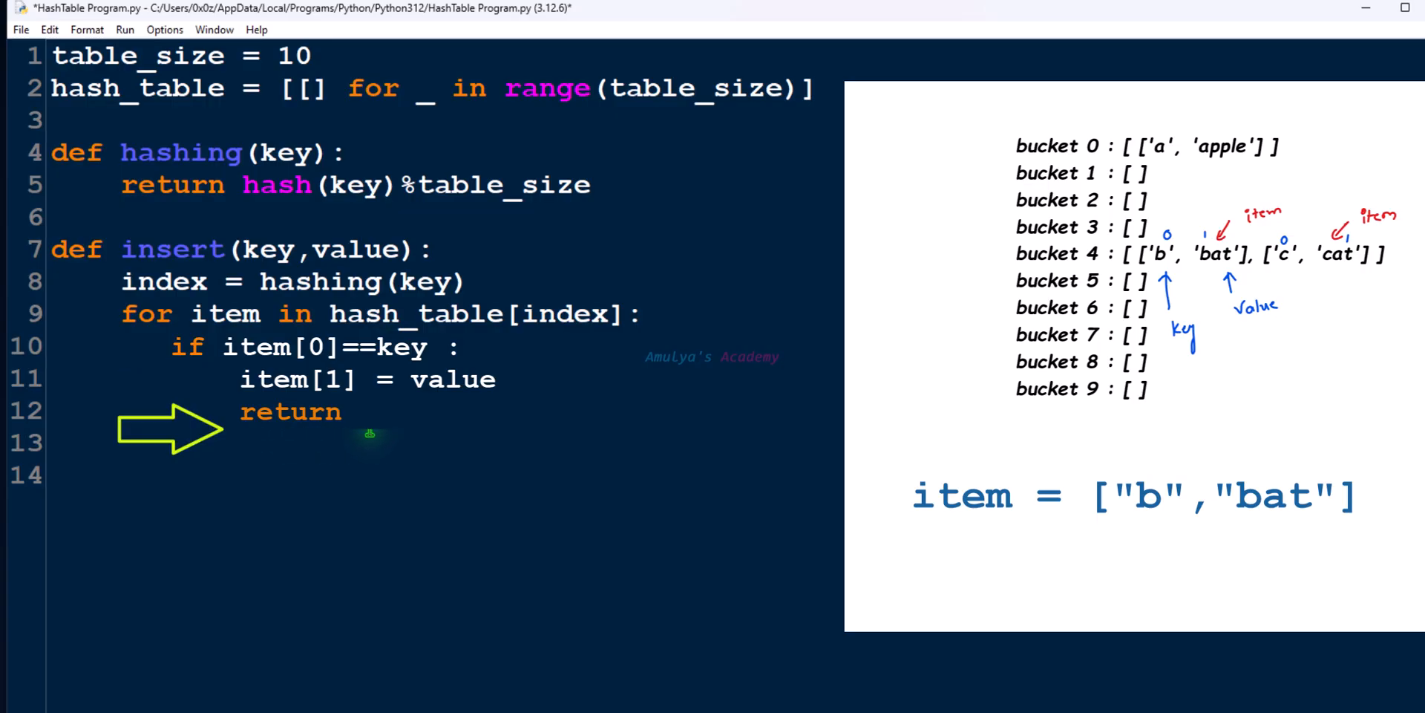
mouse_move(363, 438)
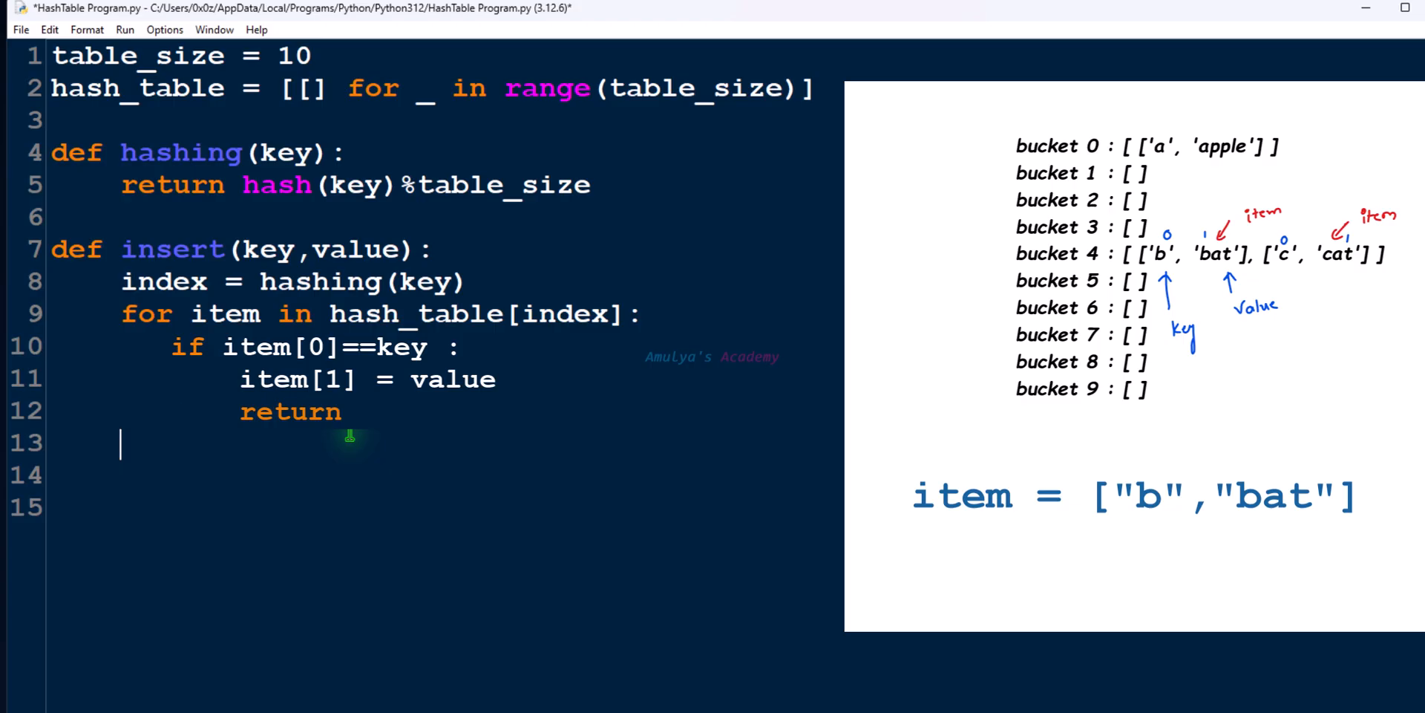
- End insert with hash_table[index].append([key,value]) and begin a new def line
text(hash_table[index].append([key,value]))
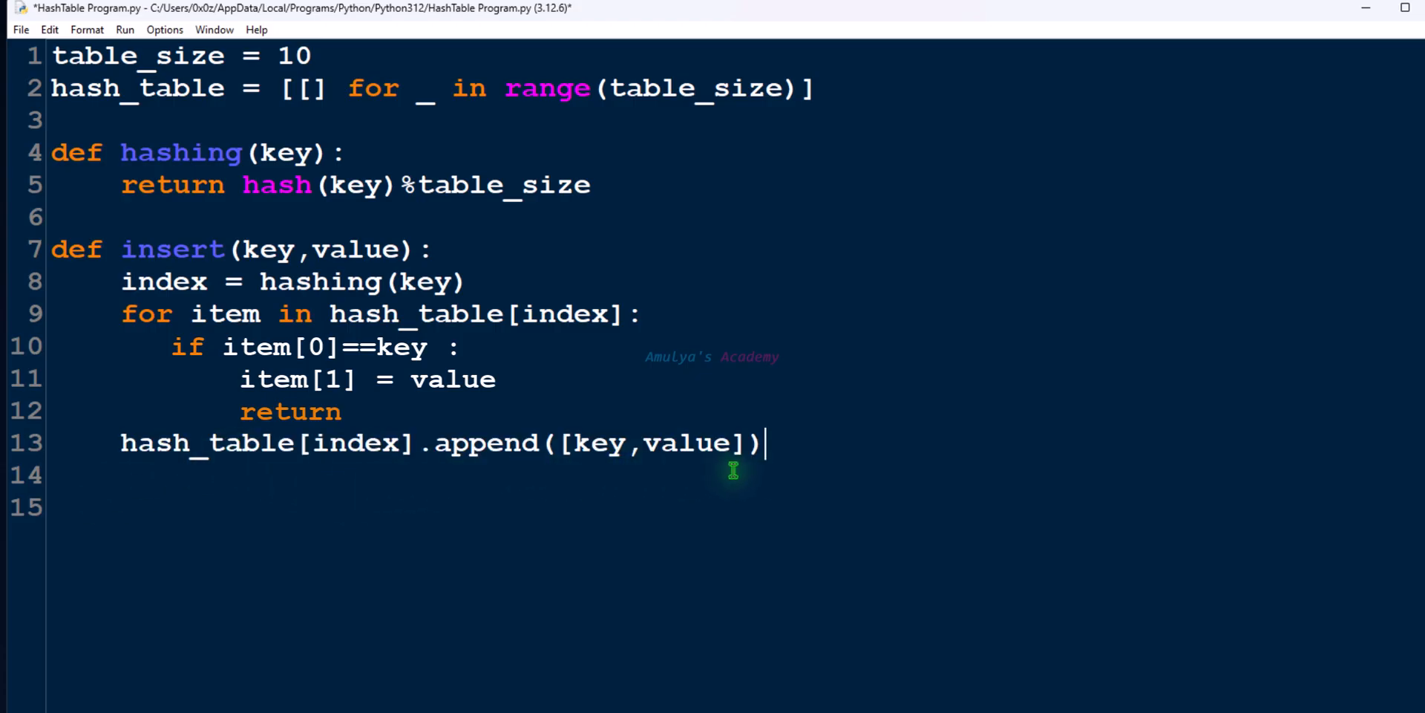
drag(745, 442, 564, 443)
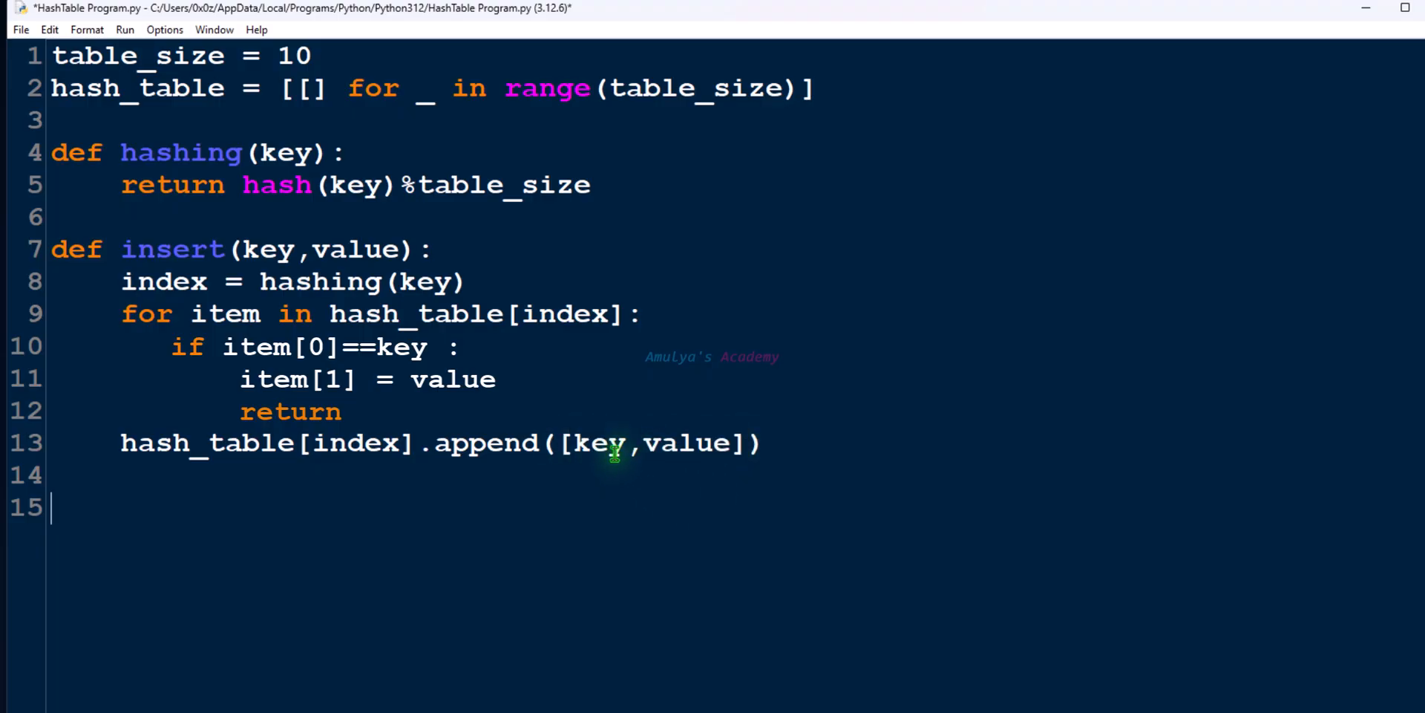
mouse_move(174, 564)
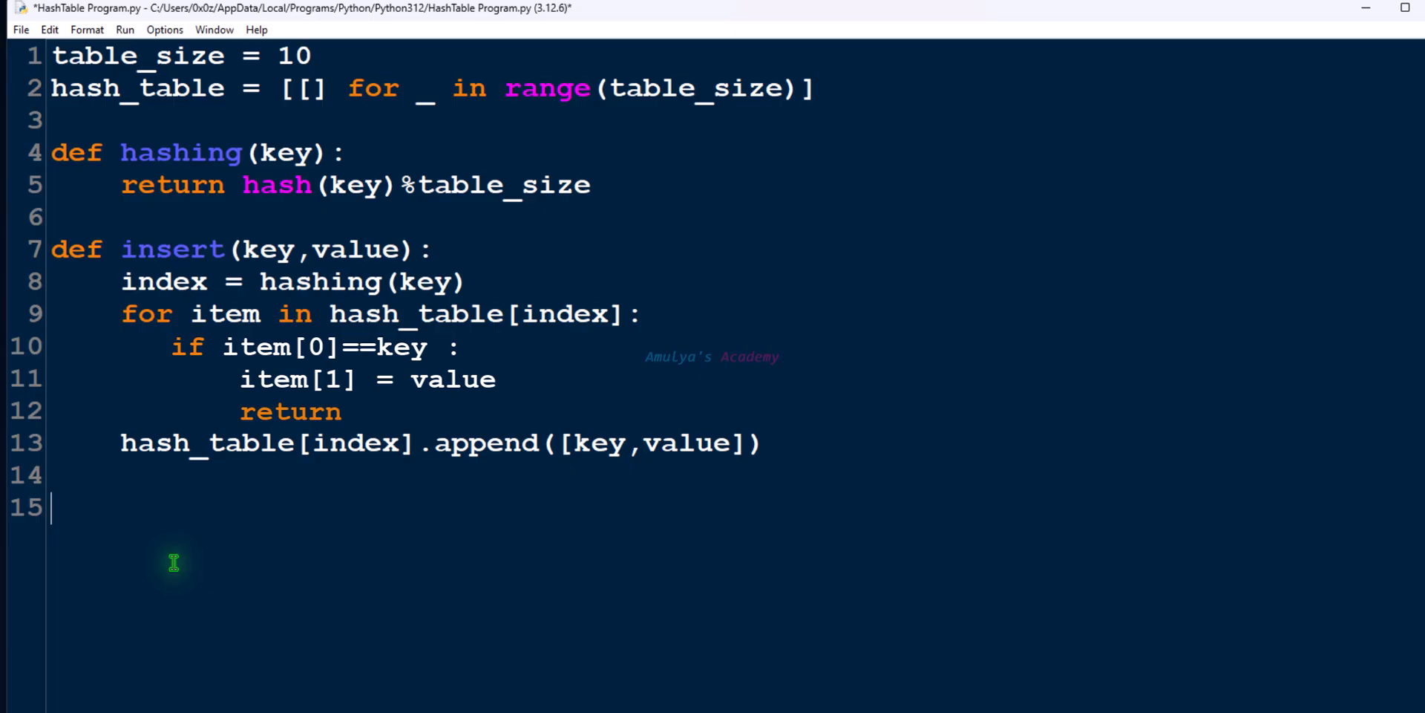
text(def)
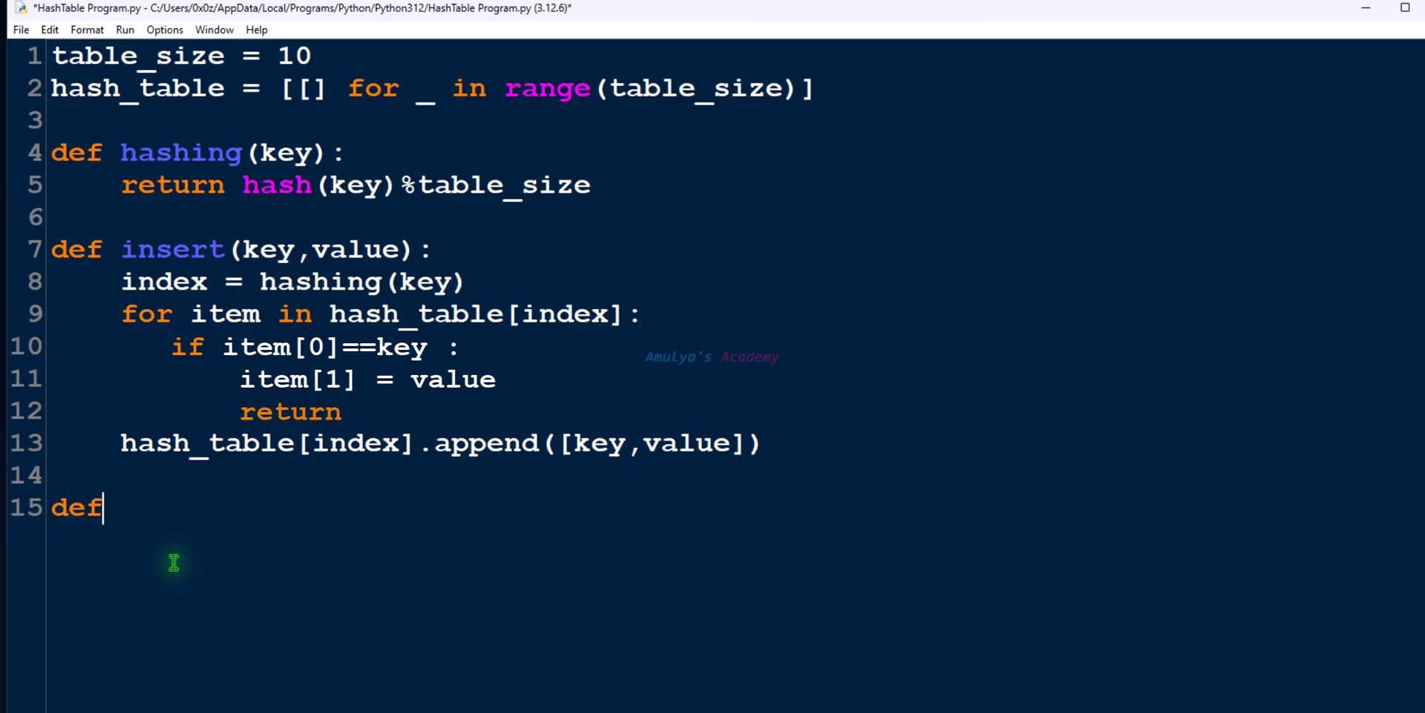
- Write display(): looping over hash_table to print each bucket, then begin a display() call
text(" ")
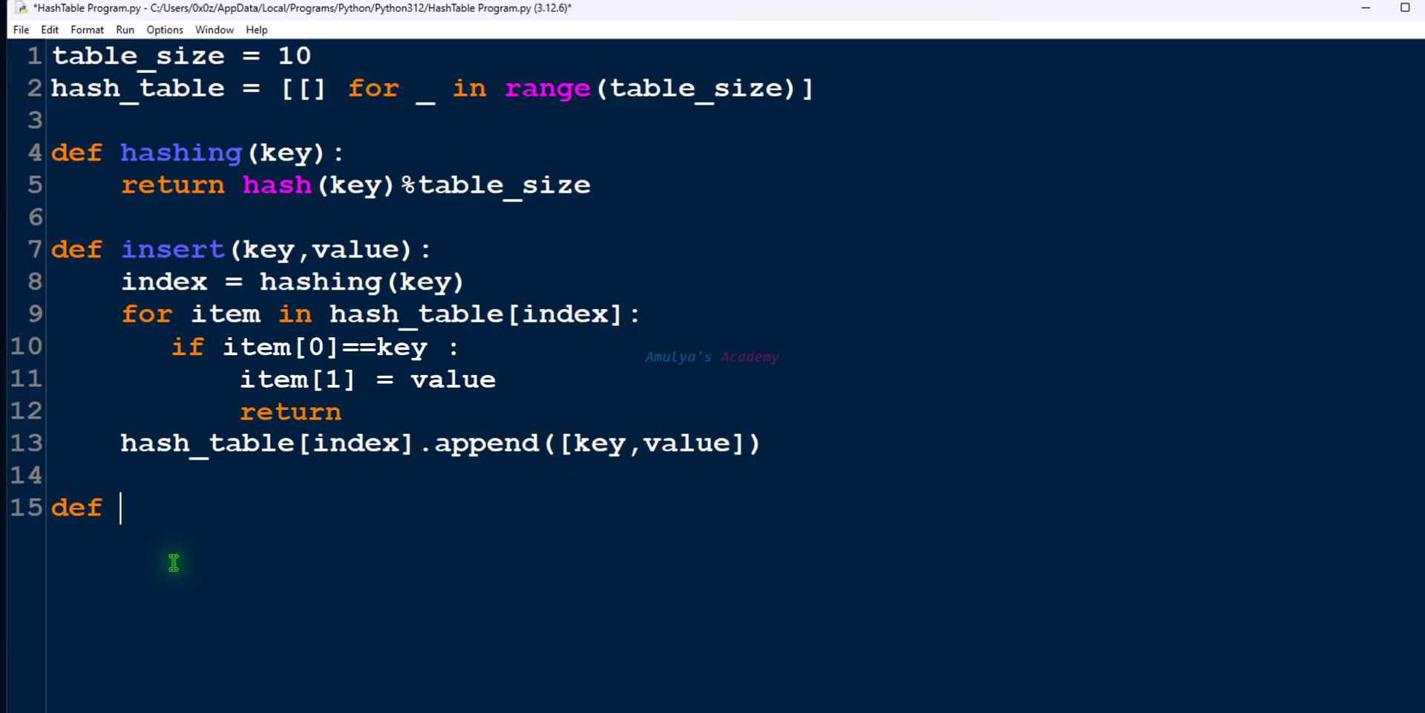
text(display():)
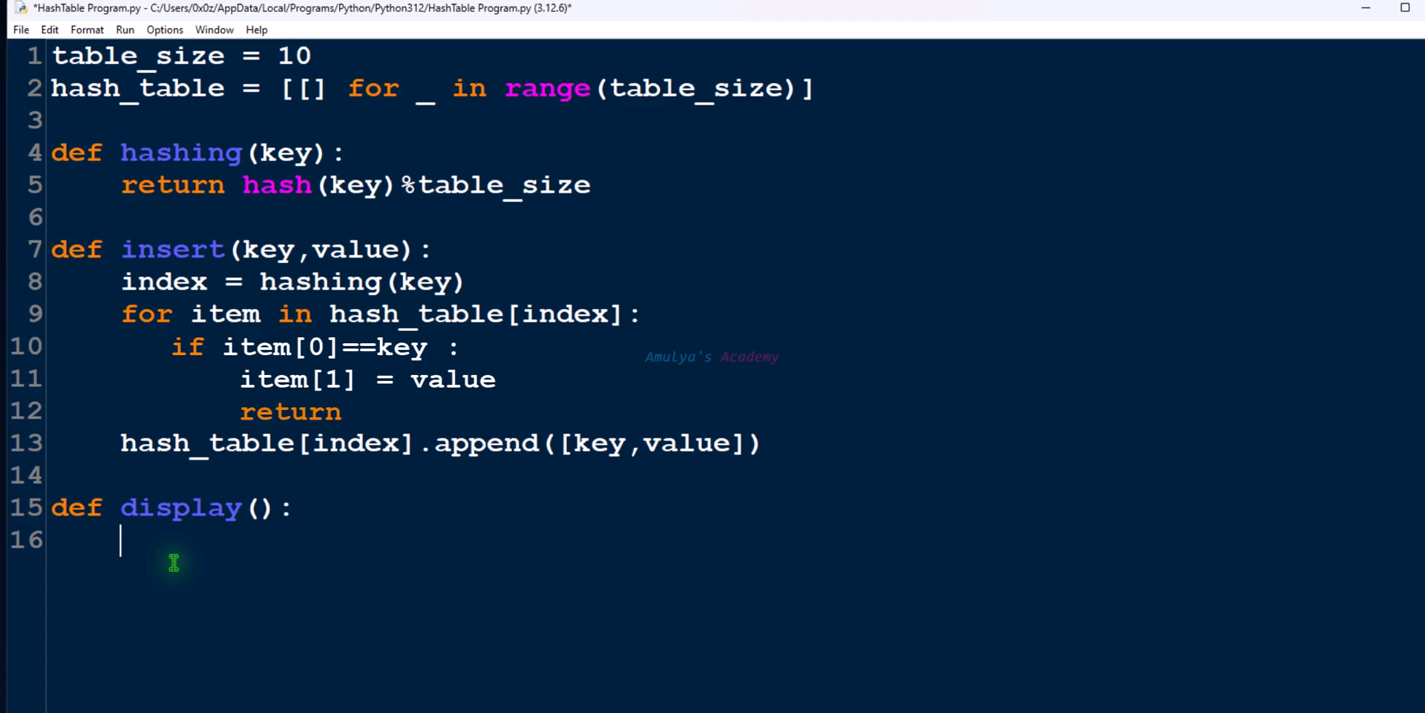
text(f)
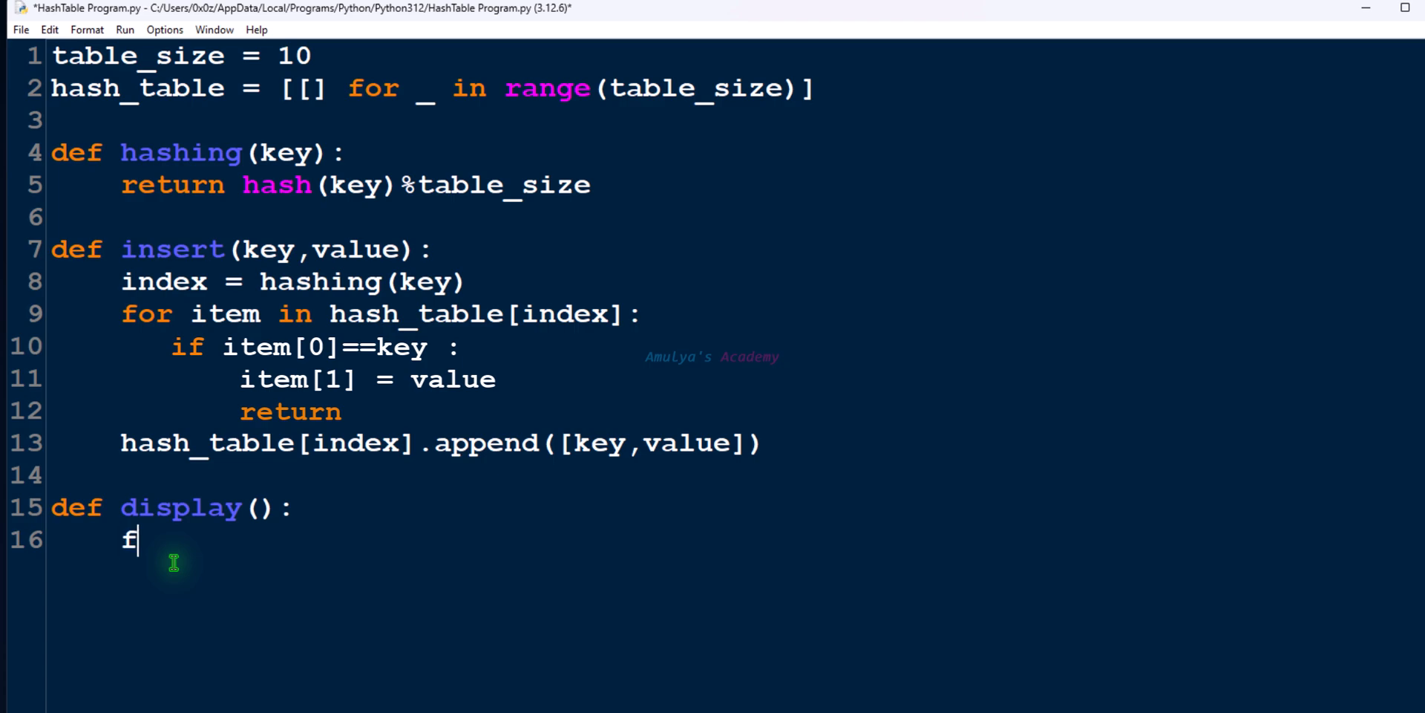
text(or item in hash_table:)
text(print(item))
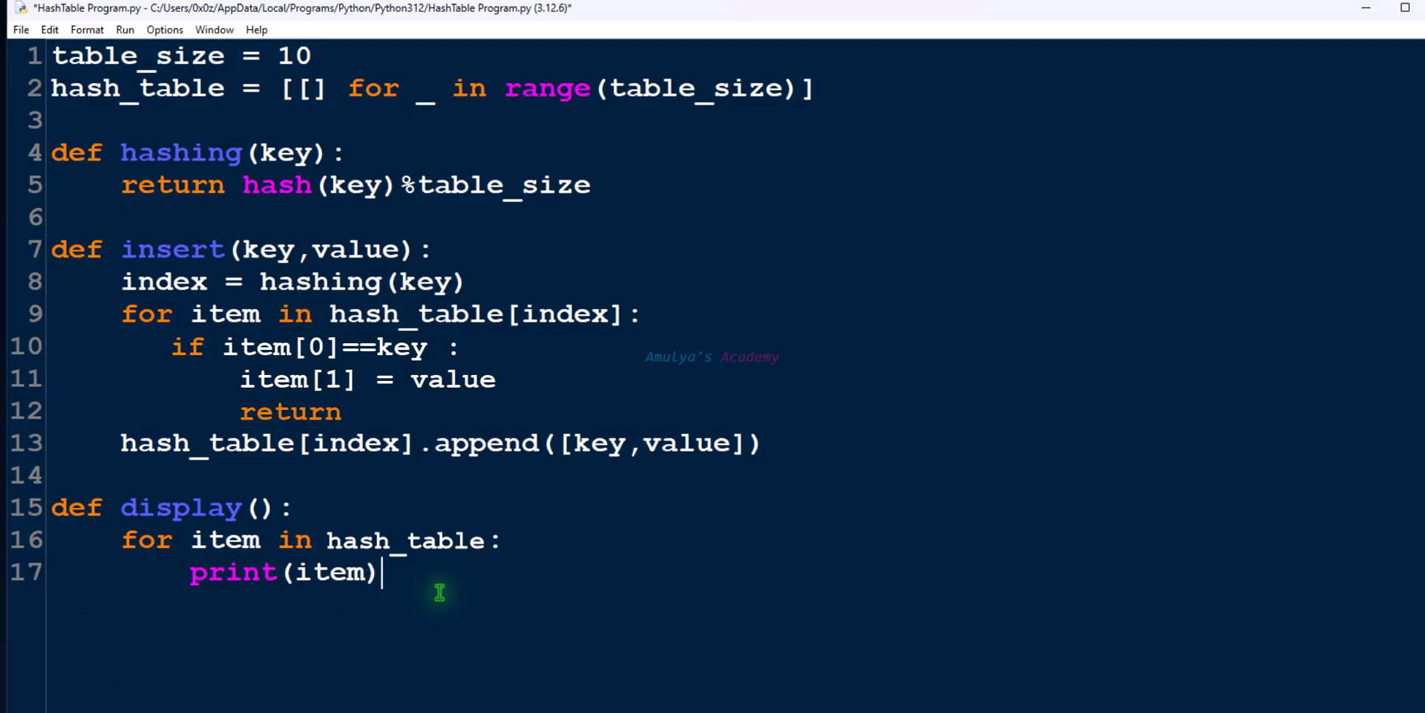
key(Enter)
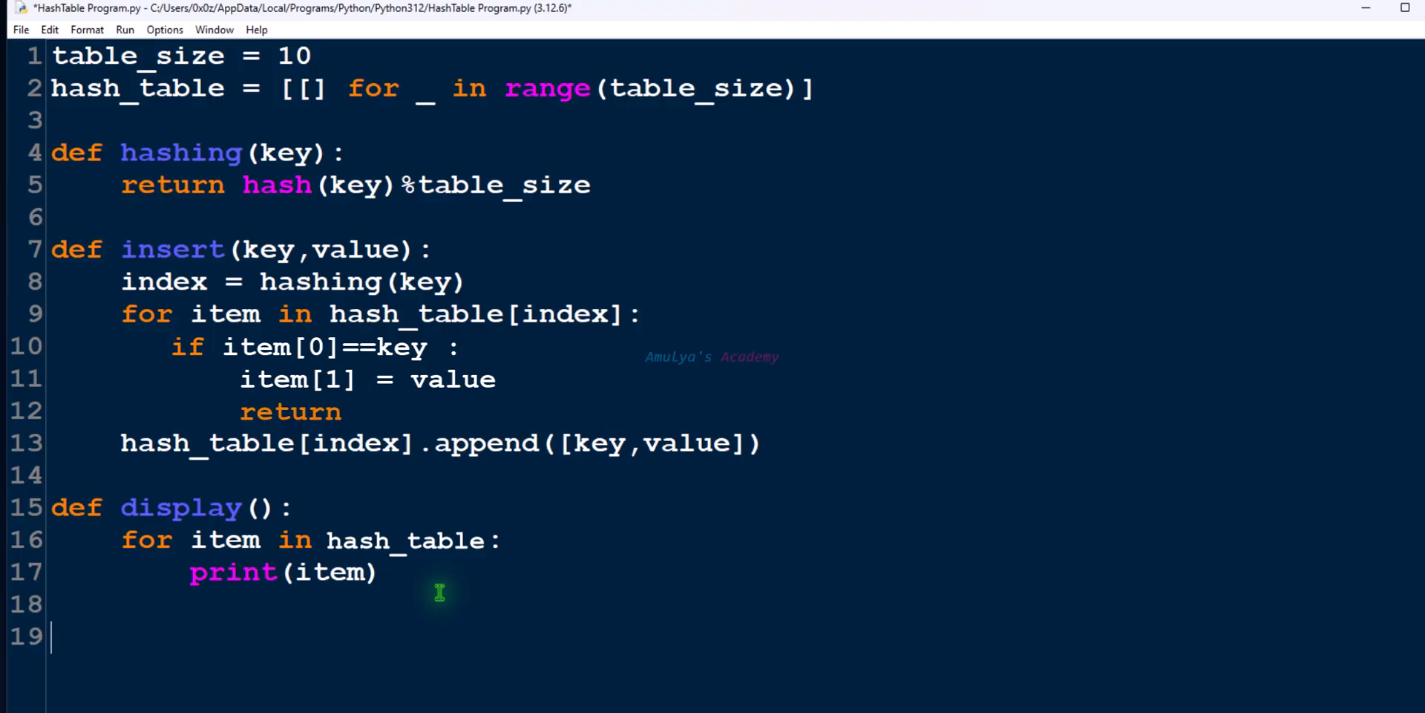
text(display()
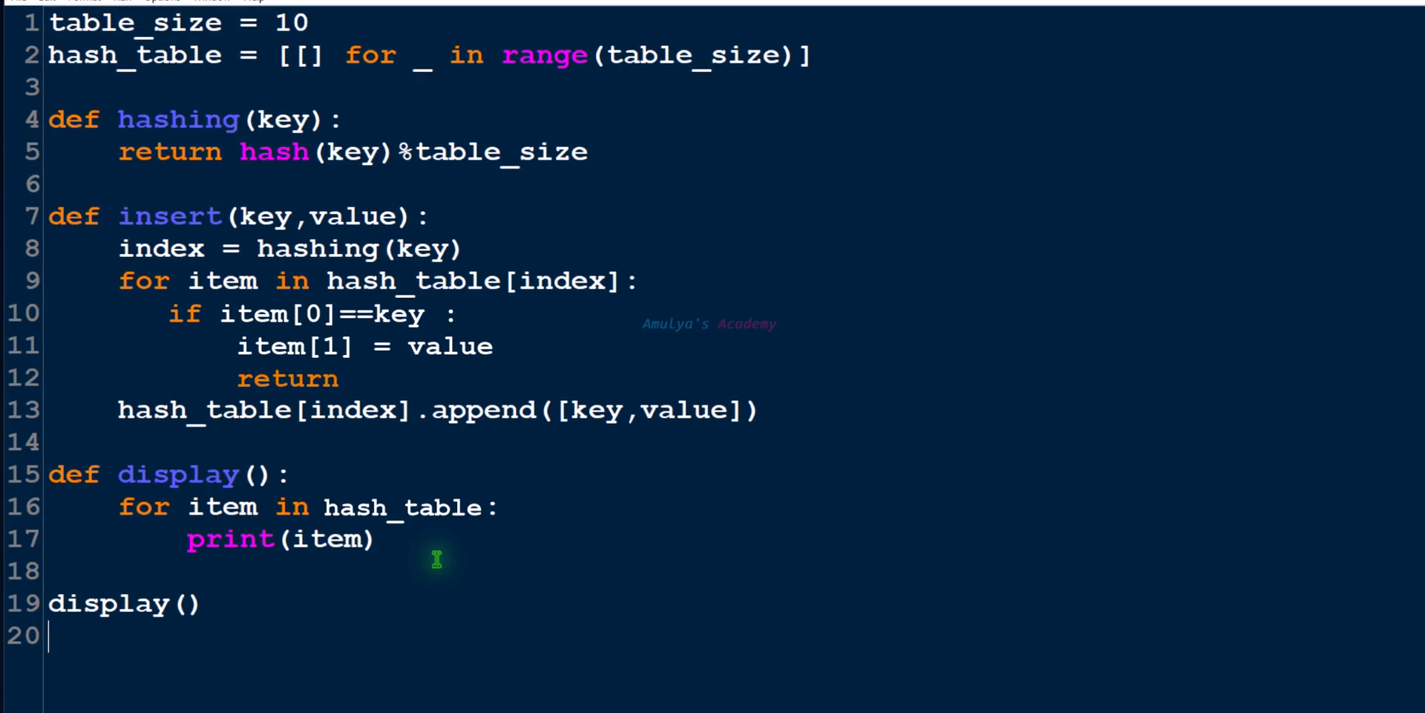
- Add the insert("a","apple") call and complete the display() call
text(insert("a","apple"))
text(d)
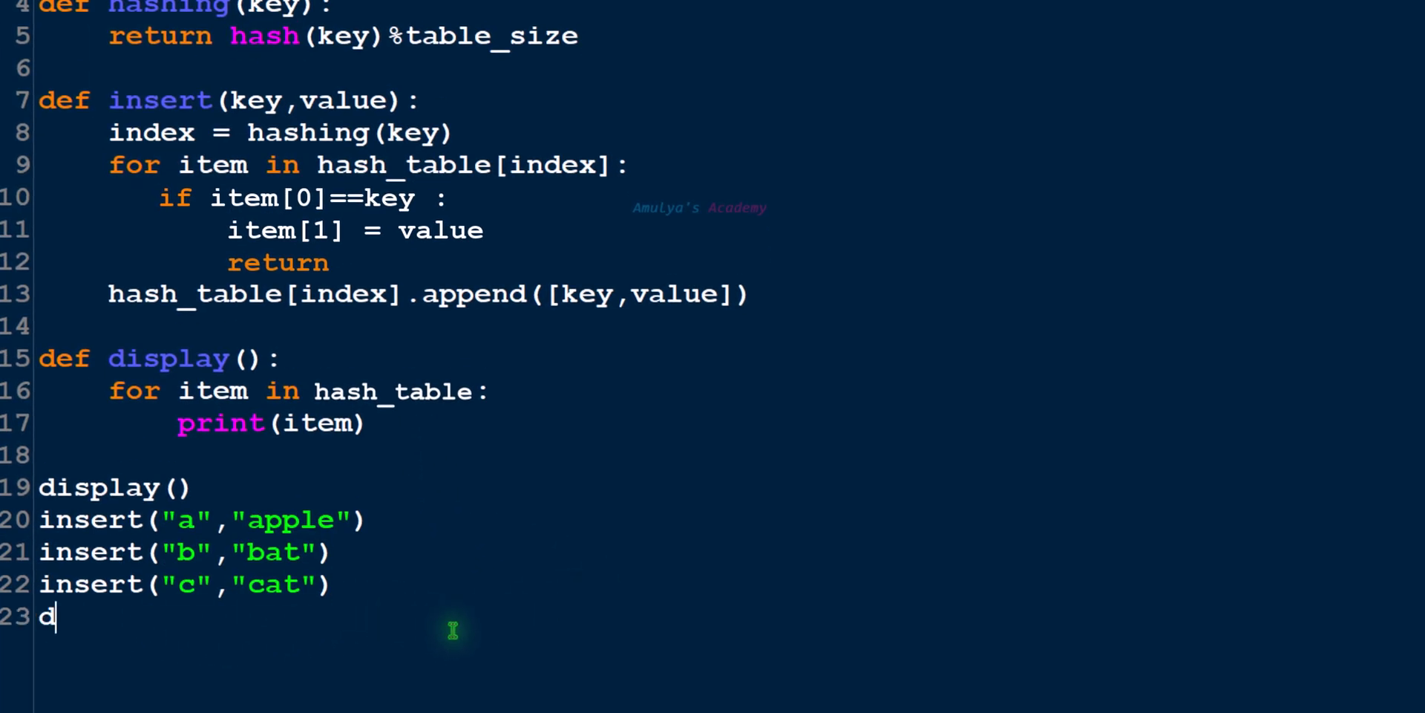
text(isplay())
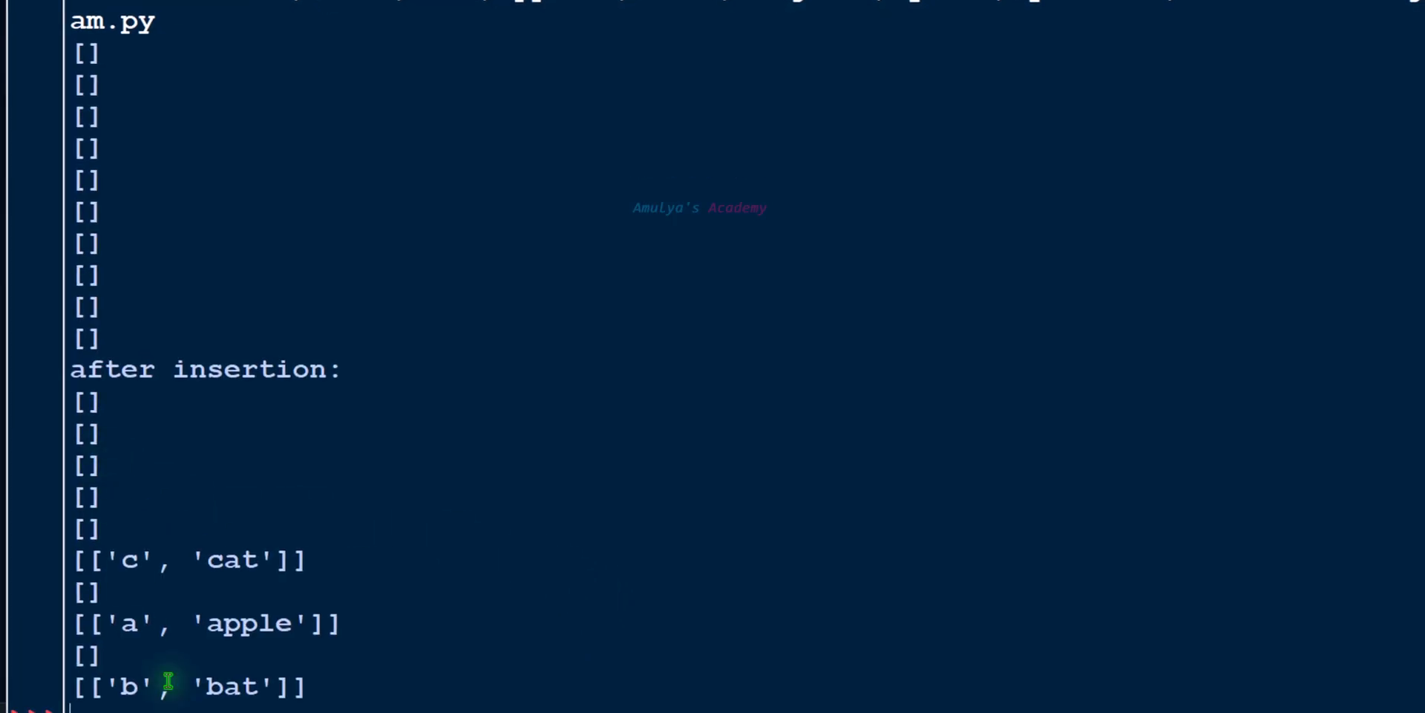
mouse_move(195, 489)
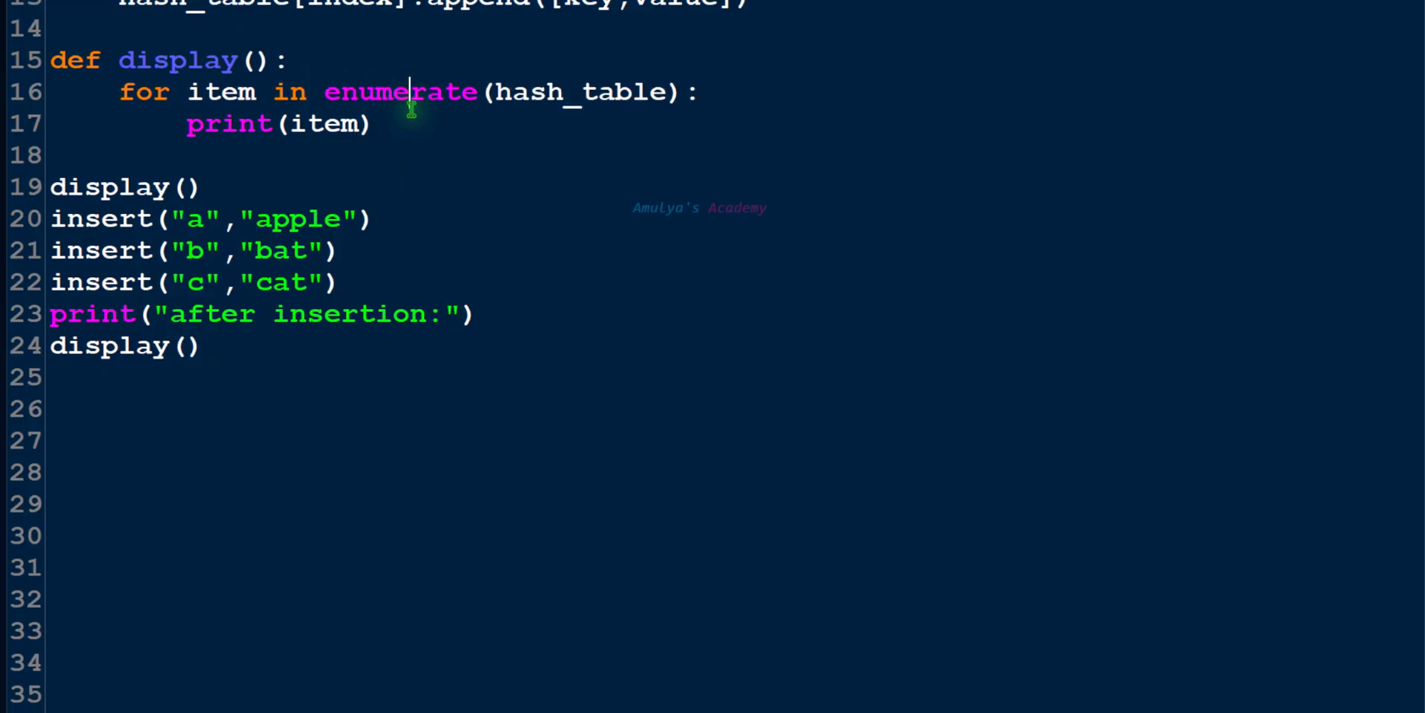
- Add the index i to display's loop and print "bucket",i,":" before each item
click(479, 92)
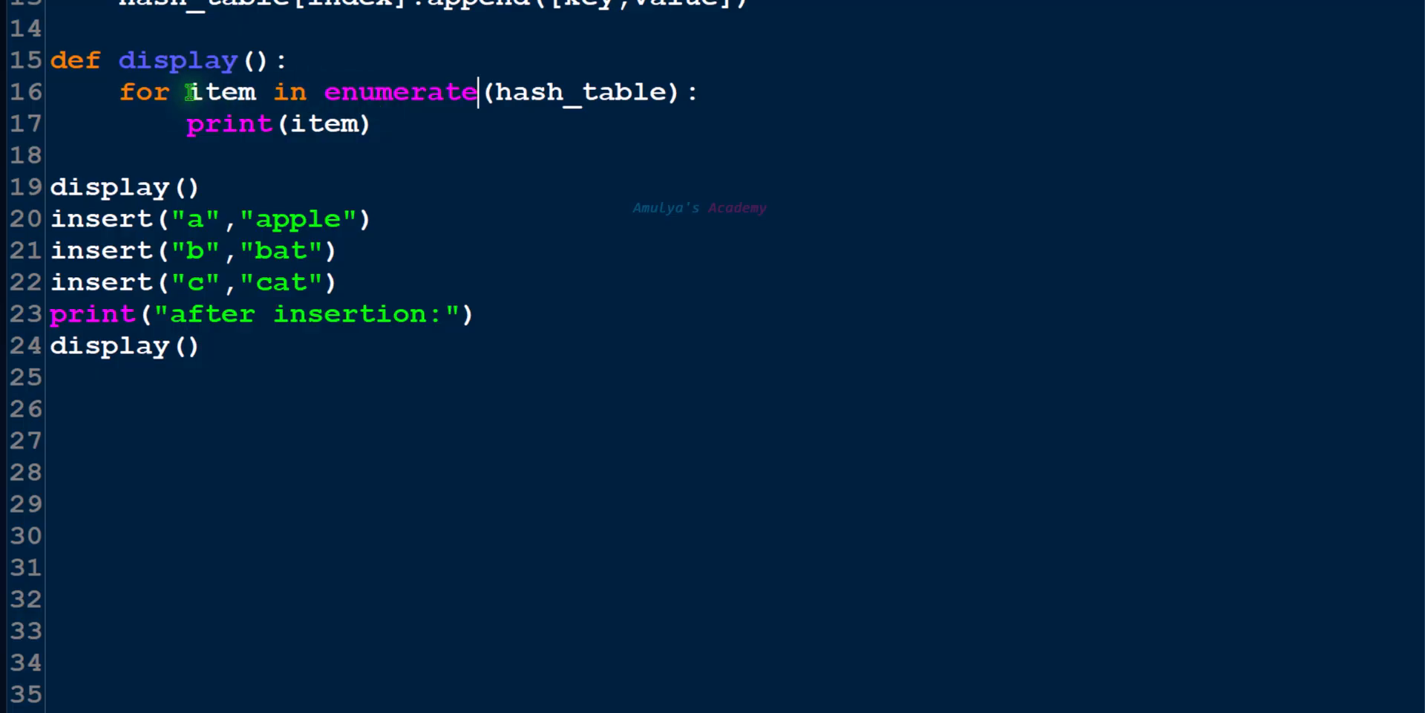
text(i,)
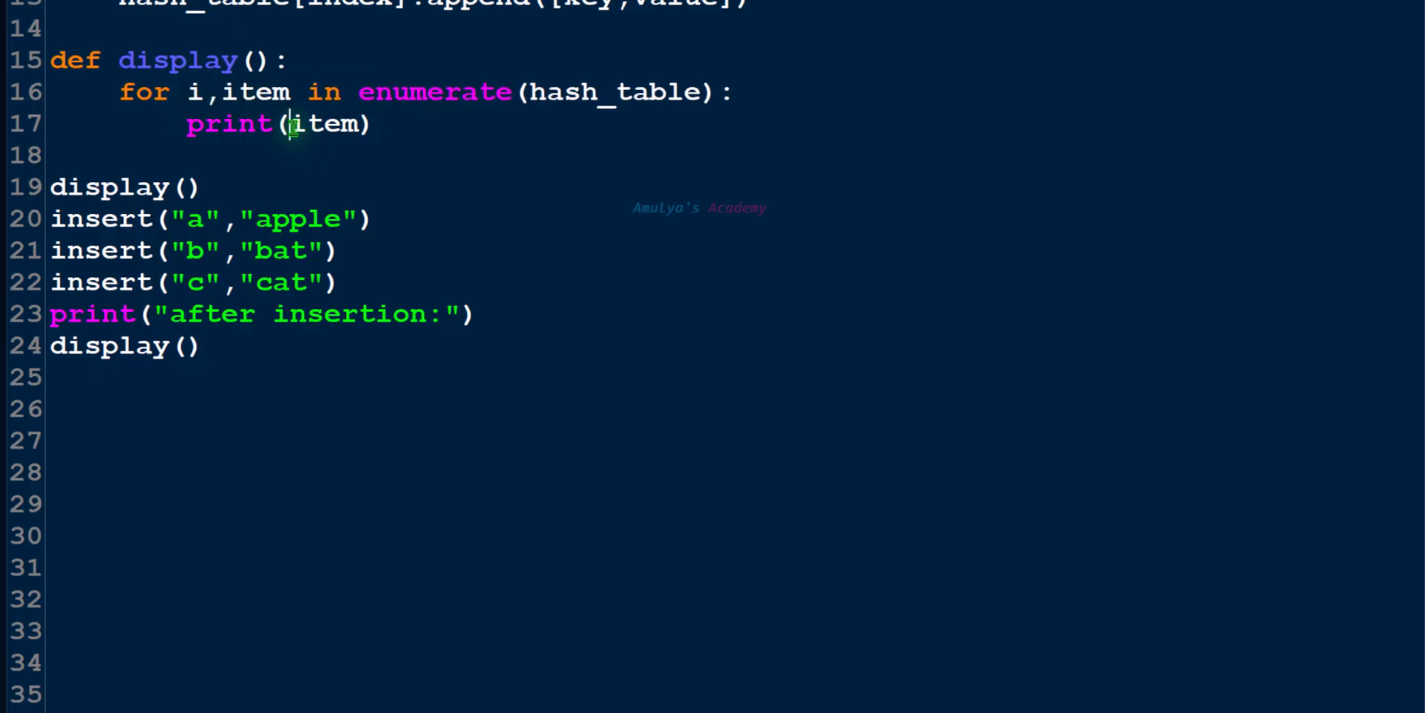
text("bucket",i,":",)
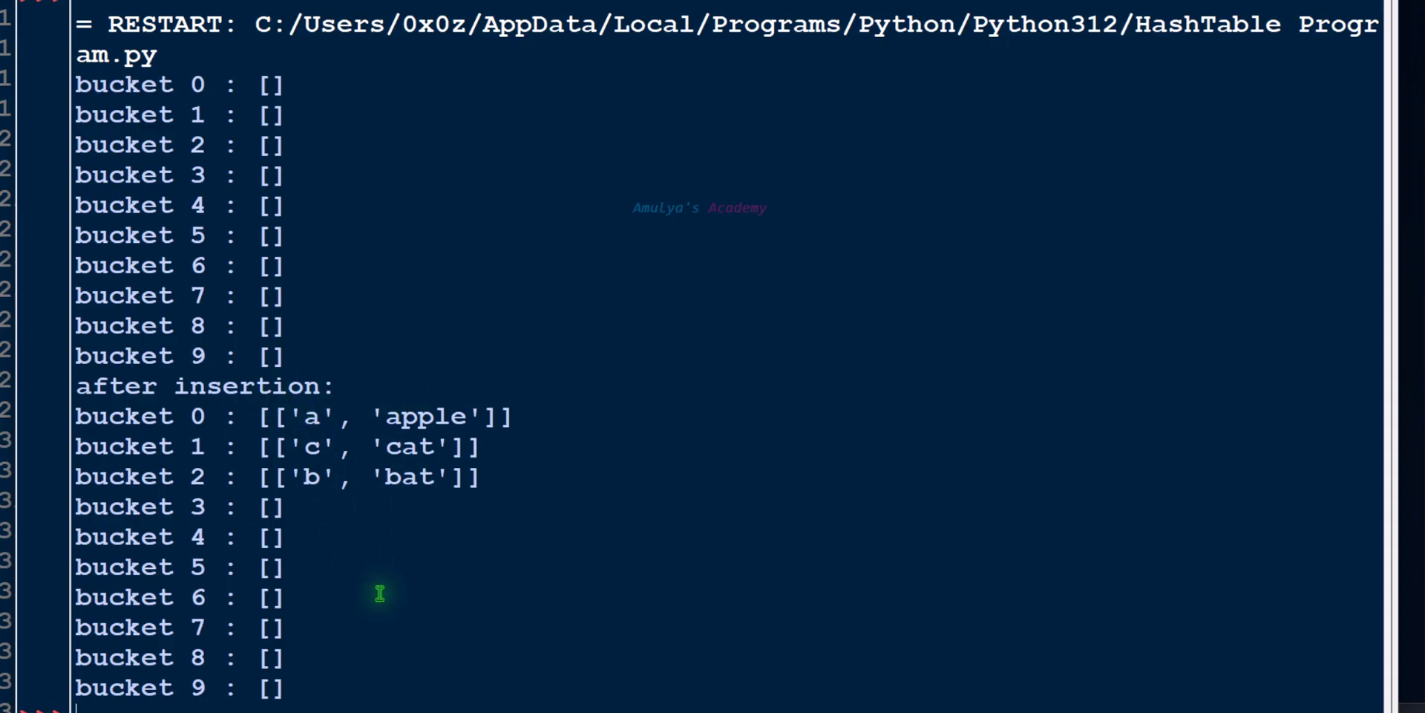
mouse_move(453, 622)
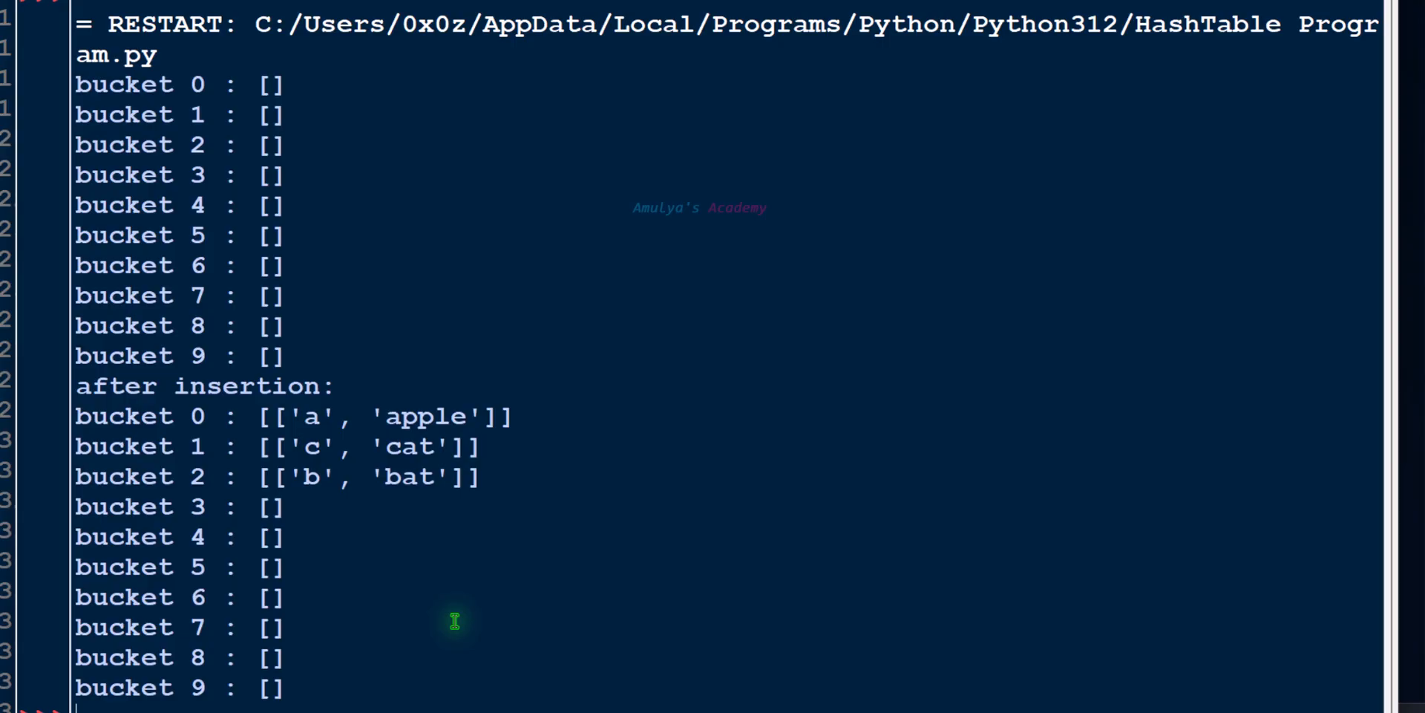
mouse_move(170, 432)
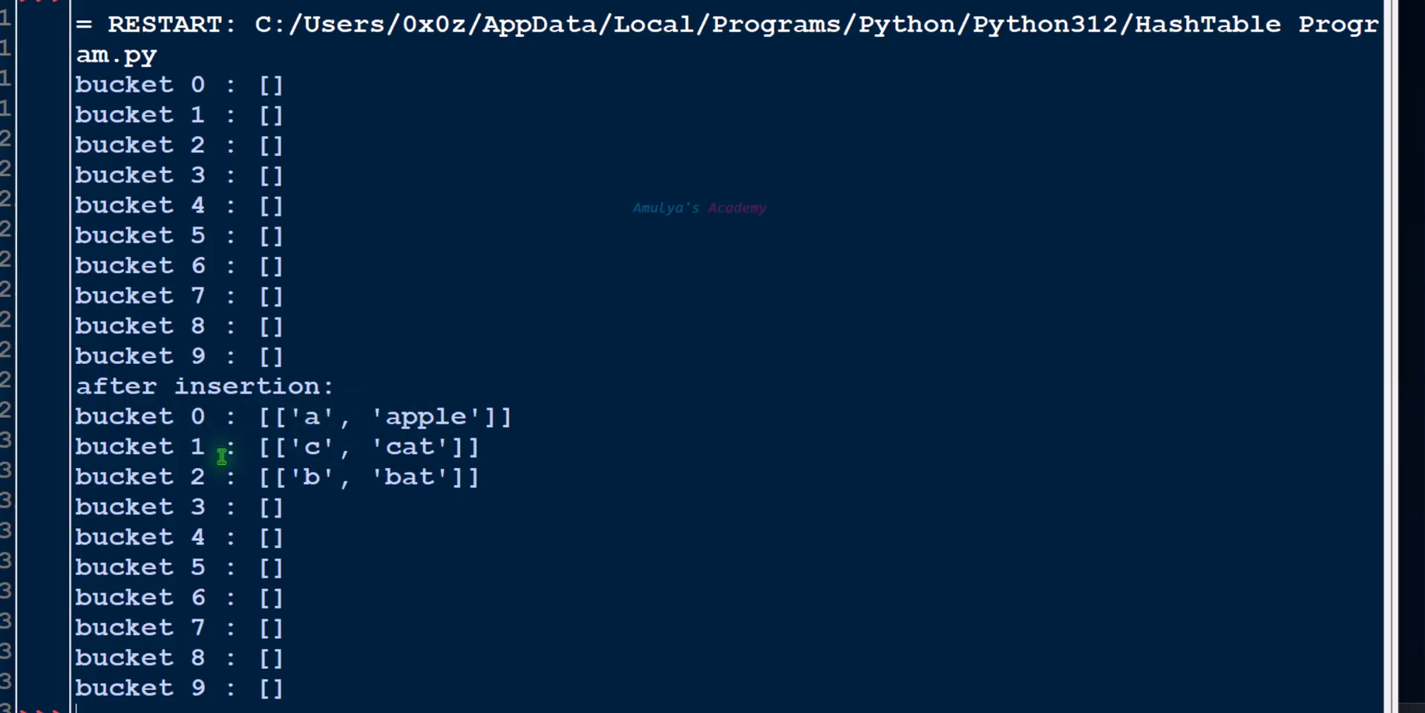
mouse_move(252, 476)
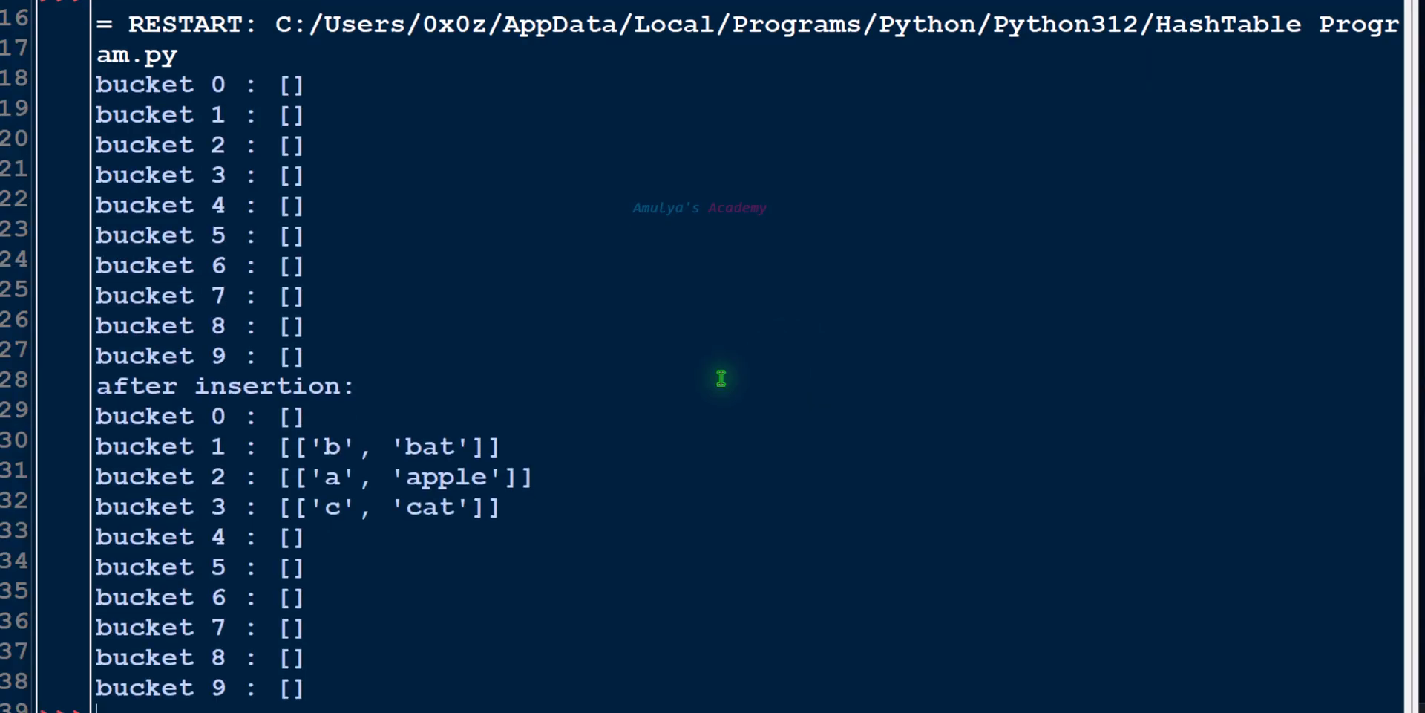
mouse_move(215, 476)
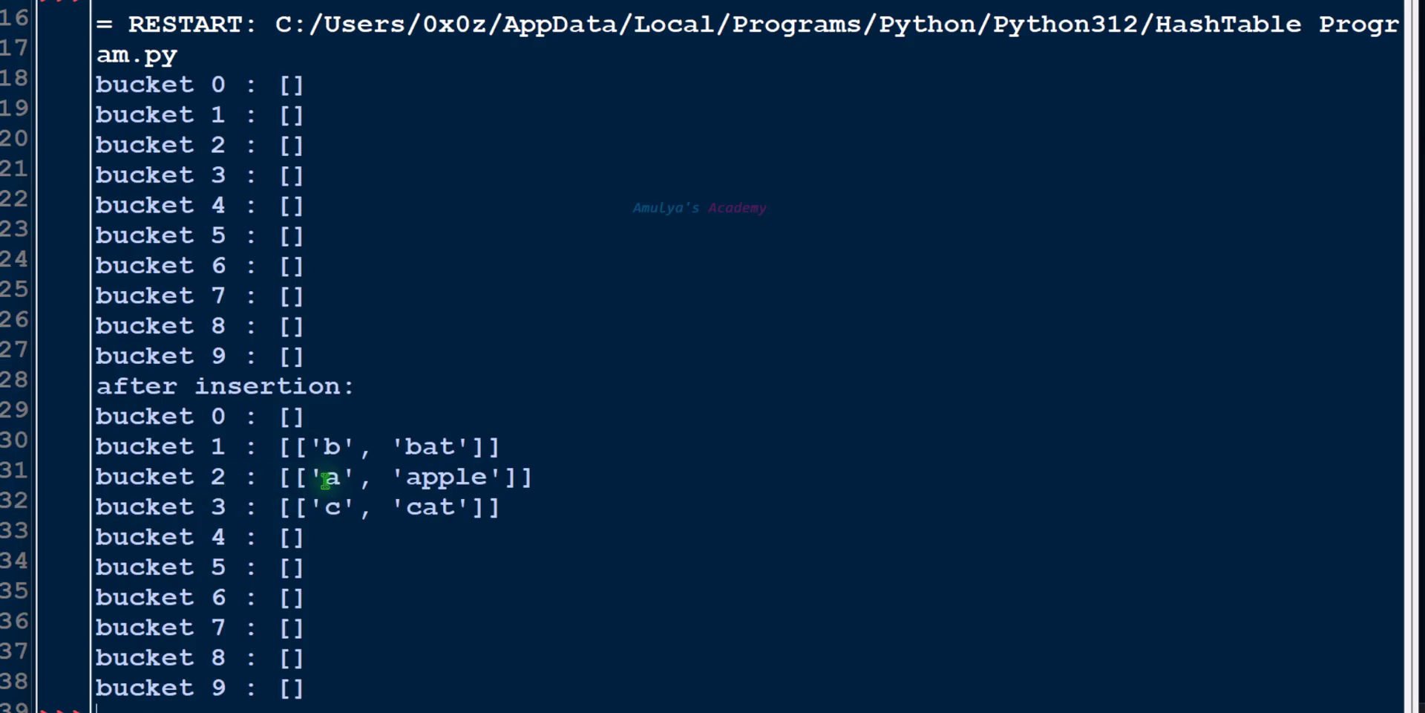
mouse_move(215, 516)
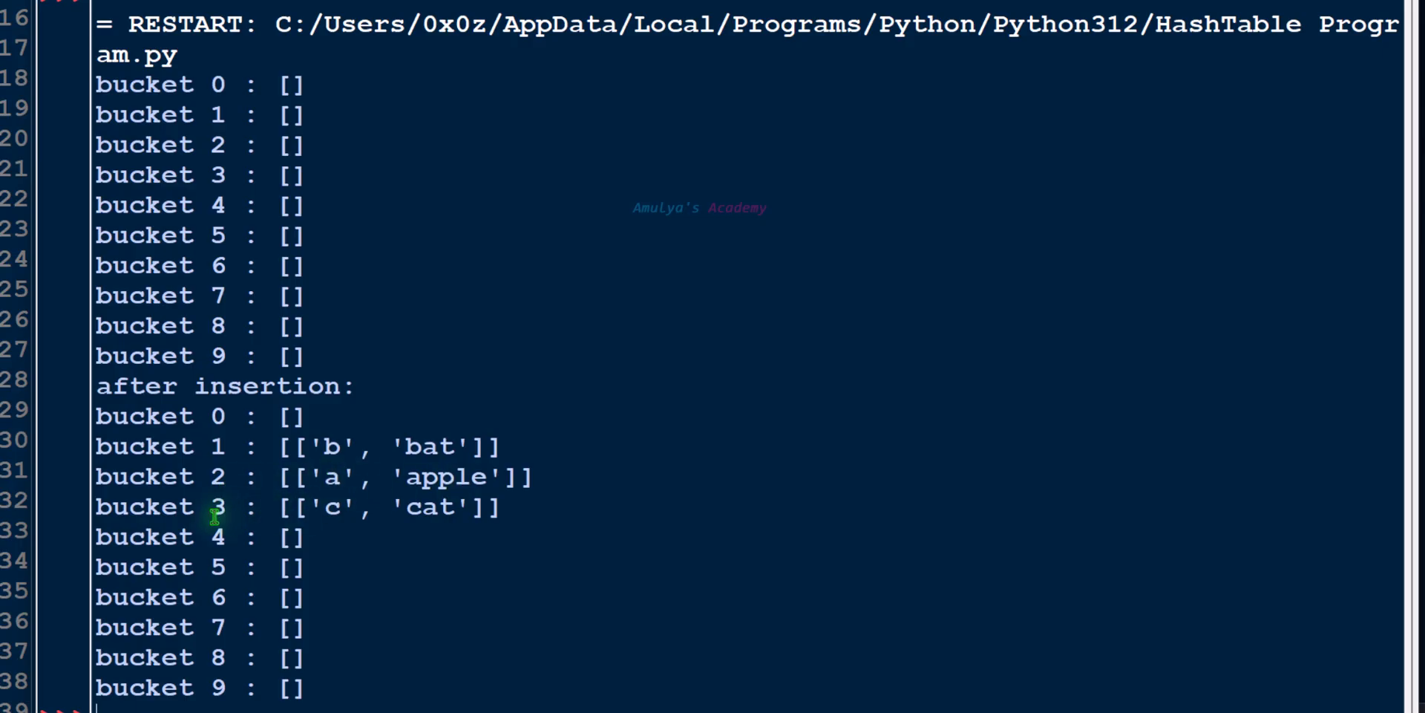
mouse_move(469, 533)
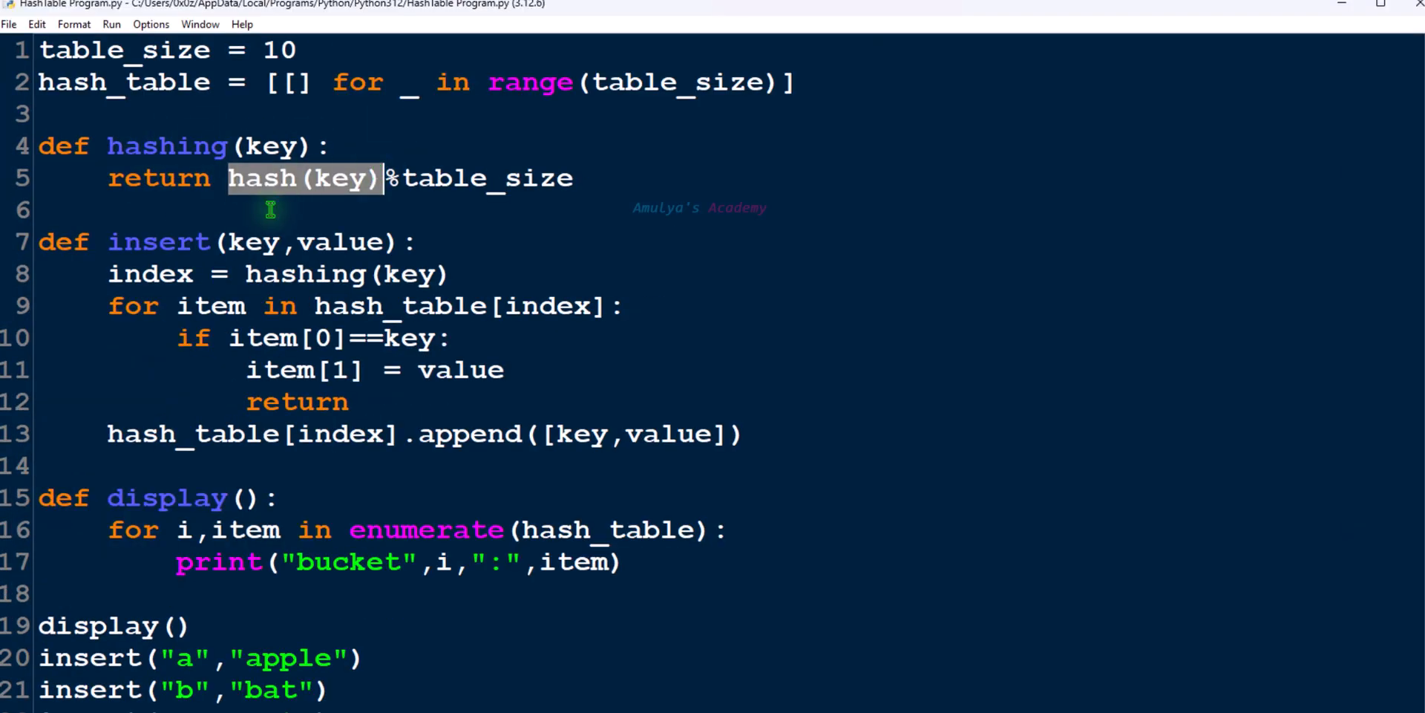
mouse_move(302, 212)
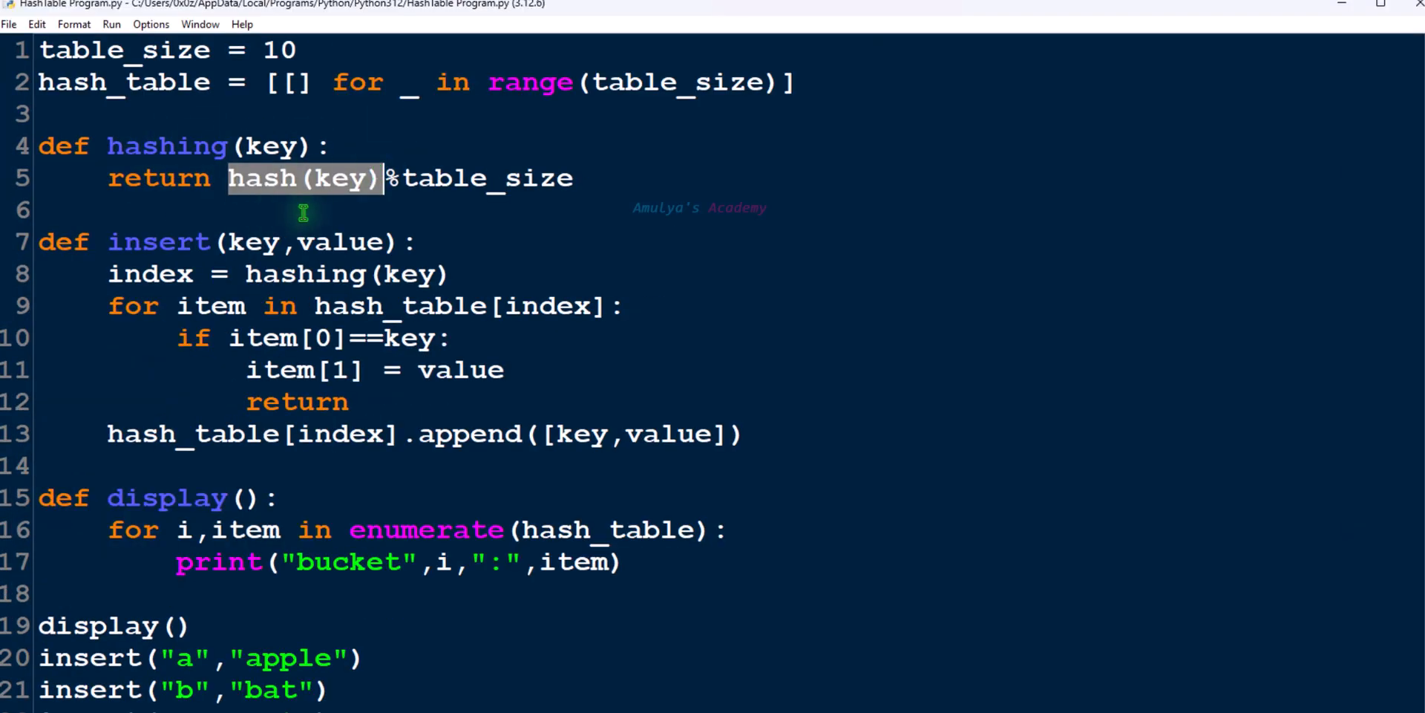